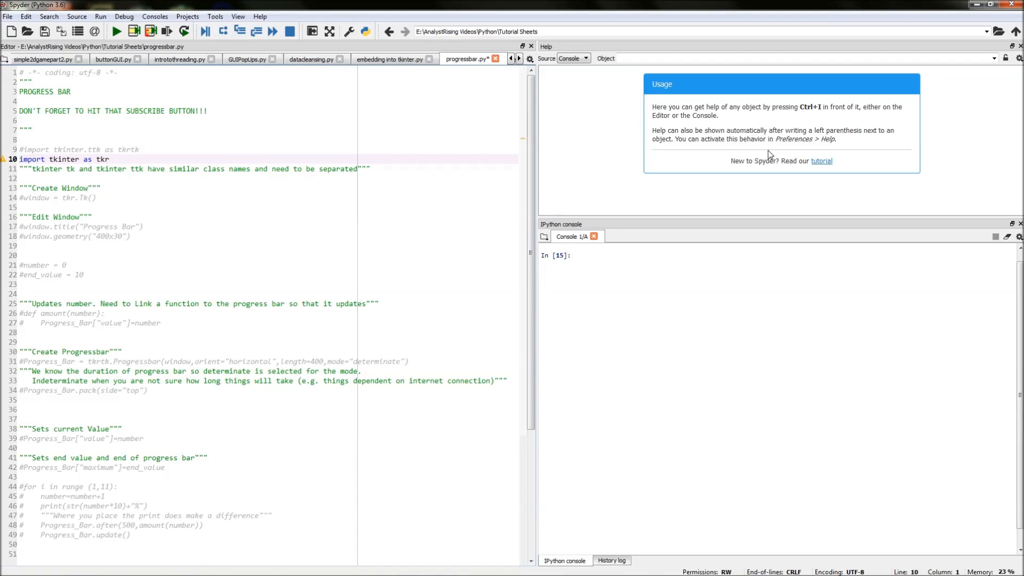
- Uncomment the tkr.Tk() window line and its 'Progress Bar' title and 400x30 geometry lines
double_click(103, 159)
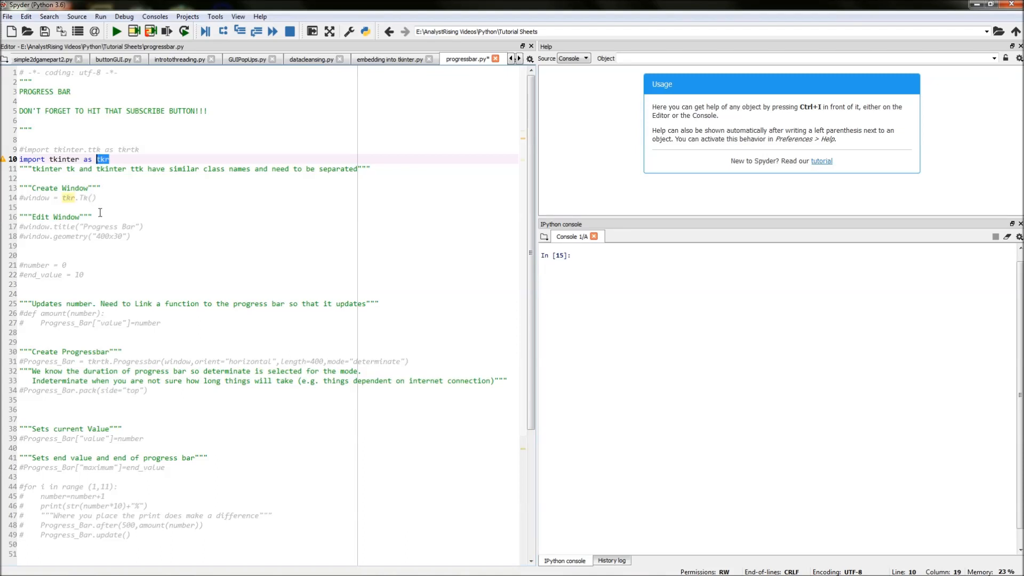
left_click(25, 198)
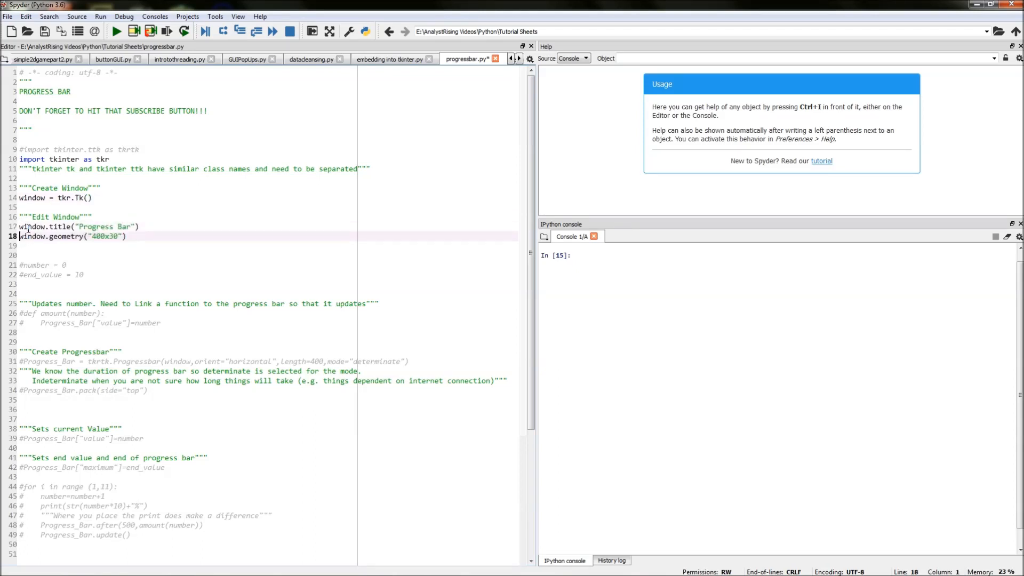
double_click(31, 236)
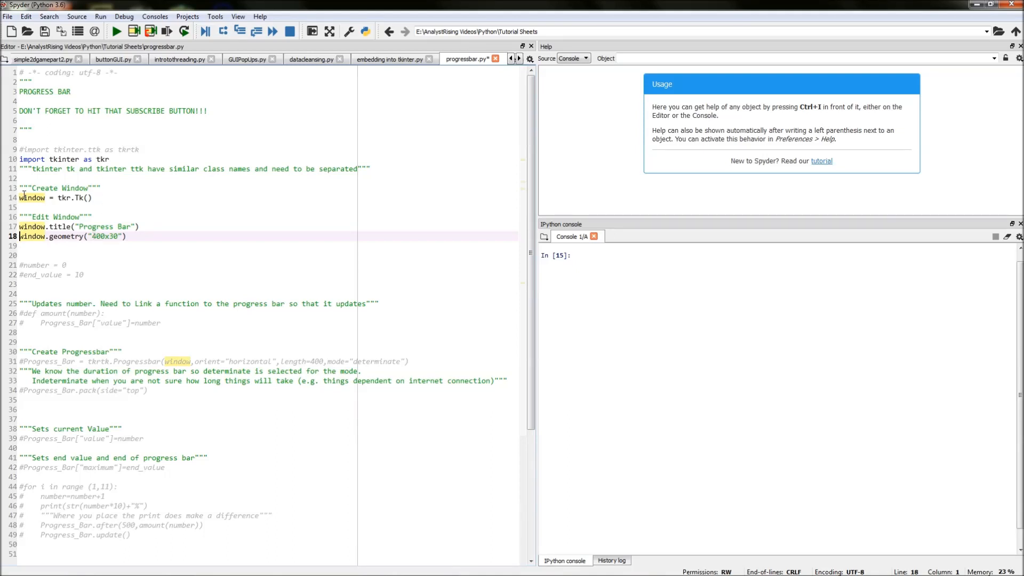
- Uncomment the tkinter.ttk import (line 9) and the horizontal determinate Progress_Bar line (line 31)
left_click(59, 197)
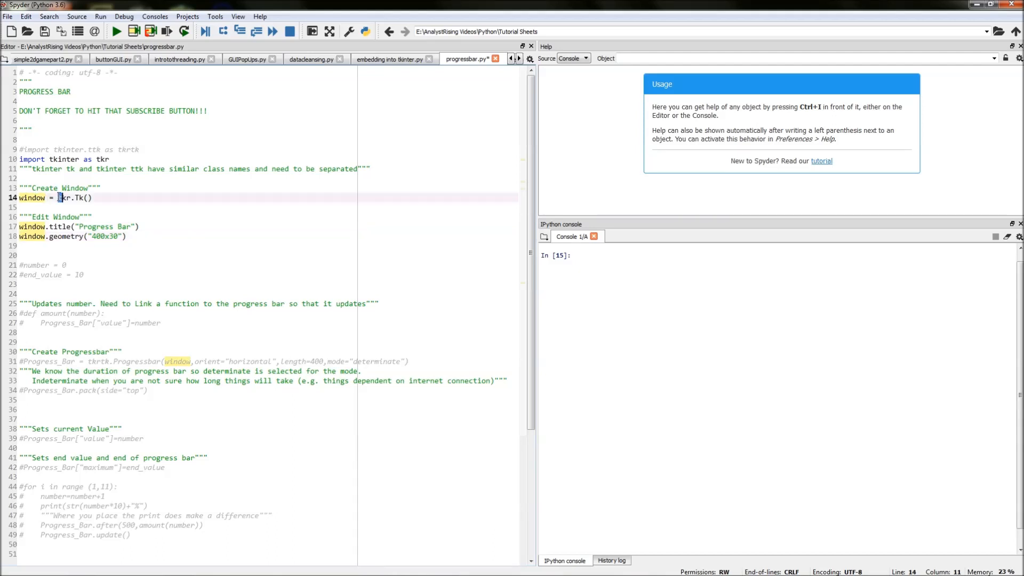
left_click(95, 198)
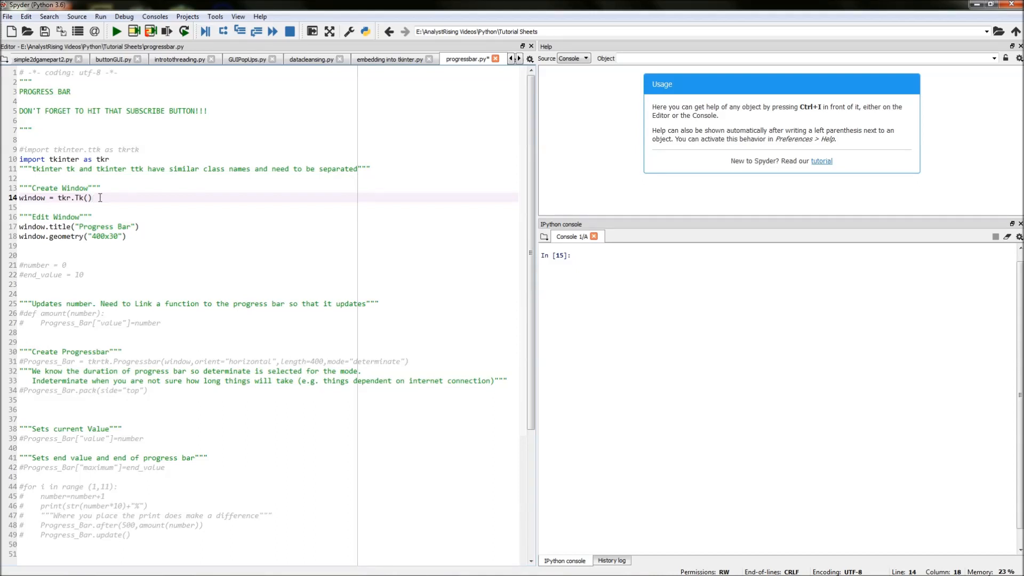
left_click(32, 150)
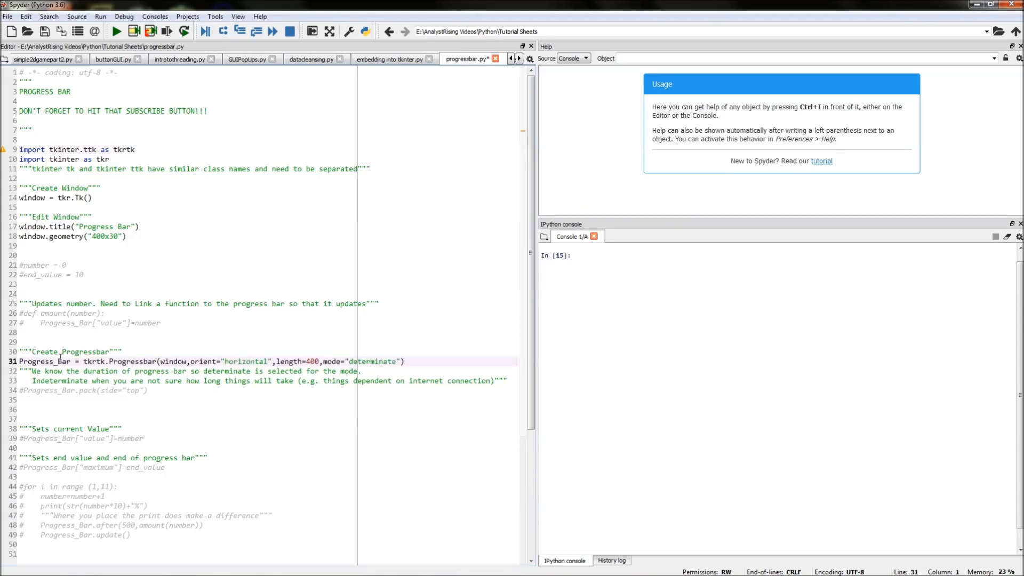
double_click(44, 361)
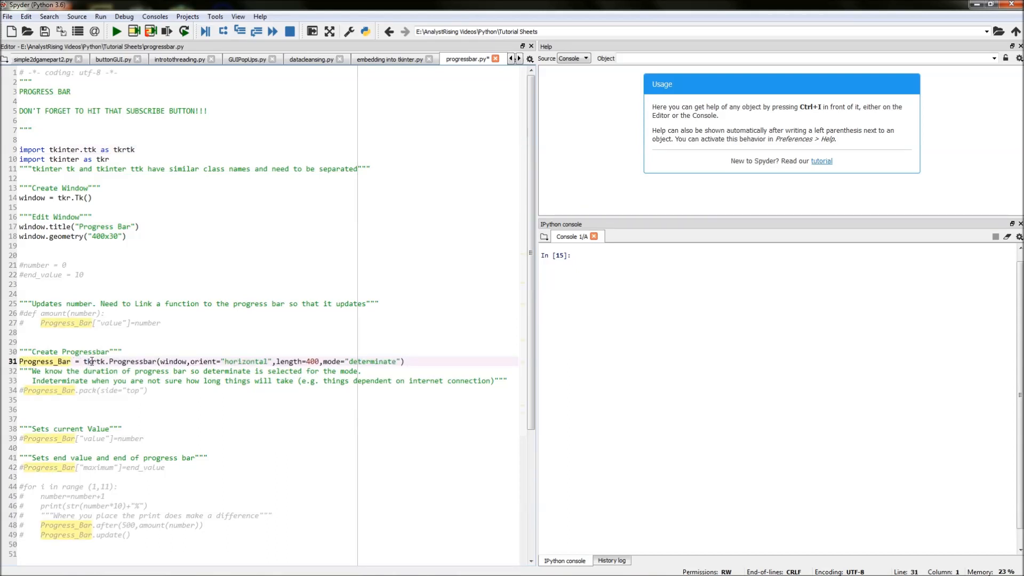
double_click(123, 149)
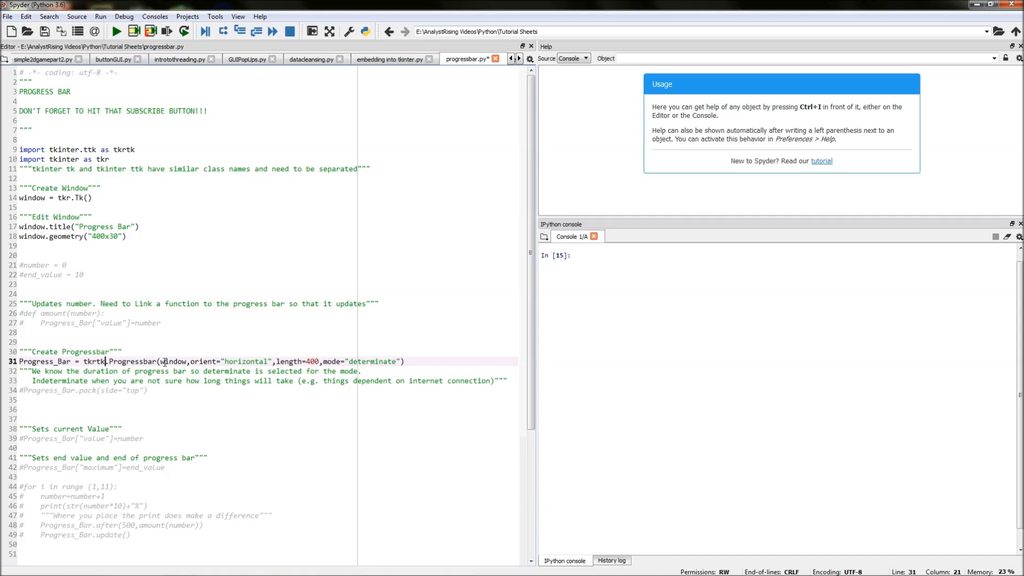
scroll("down", 3)
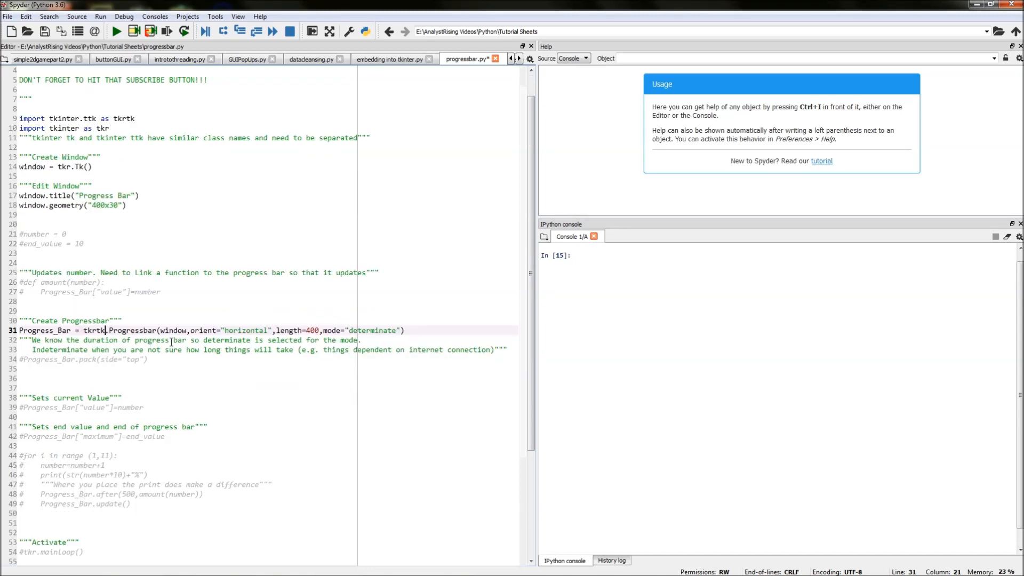
double_click(34, 166)
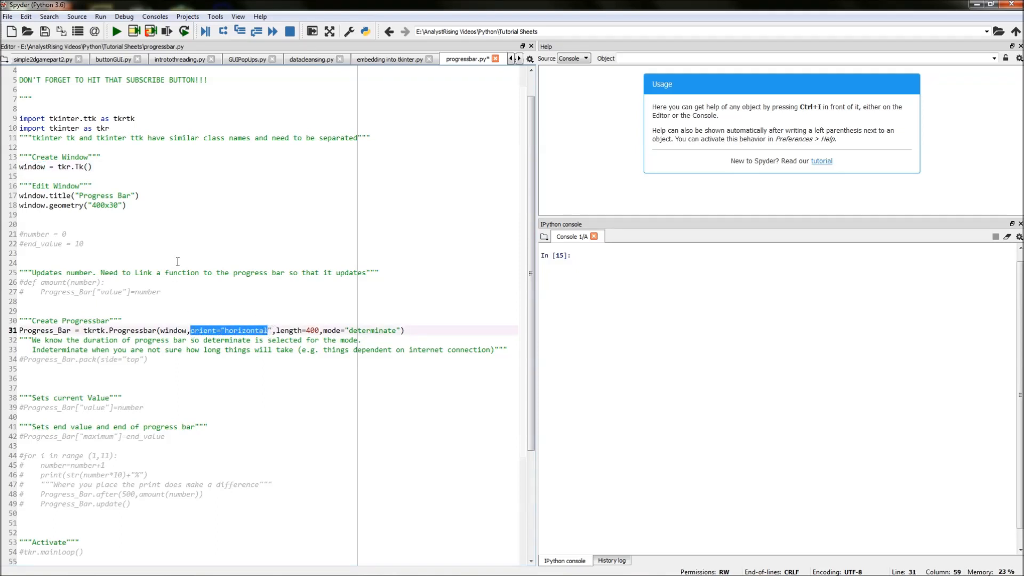
left_click(20, 224)
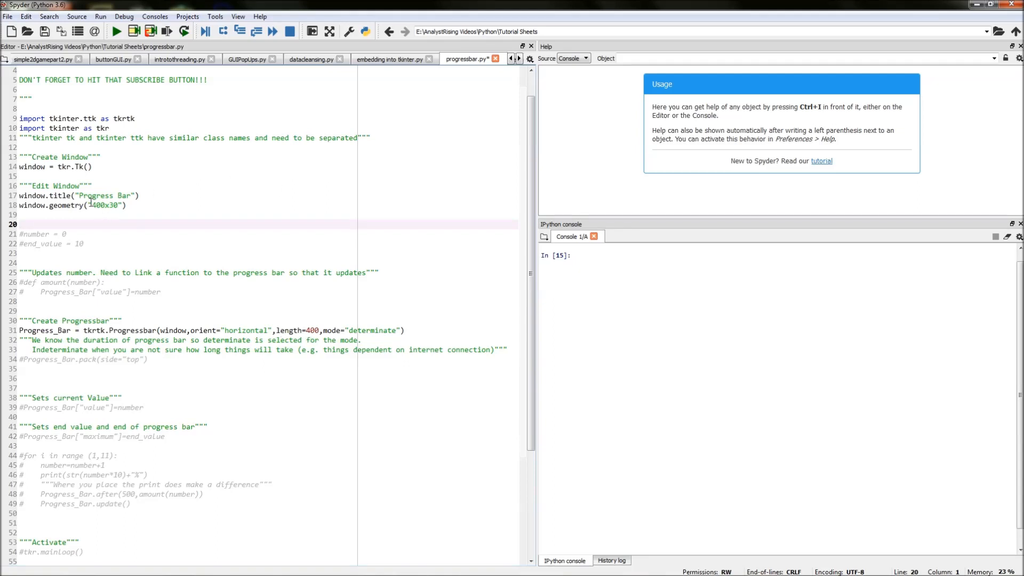
double_click(96, 205)
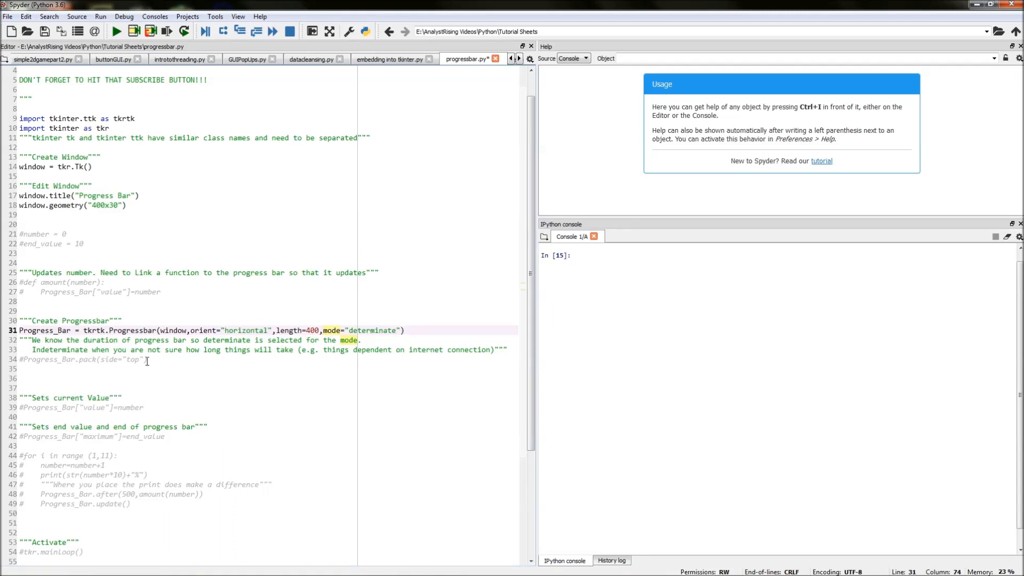
left_click(65, 359)
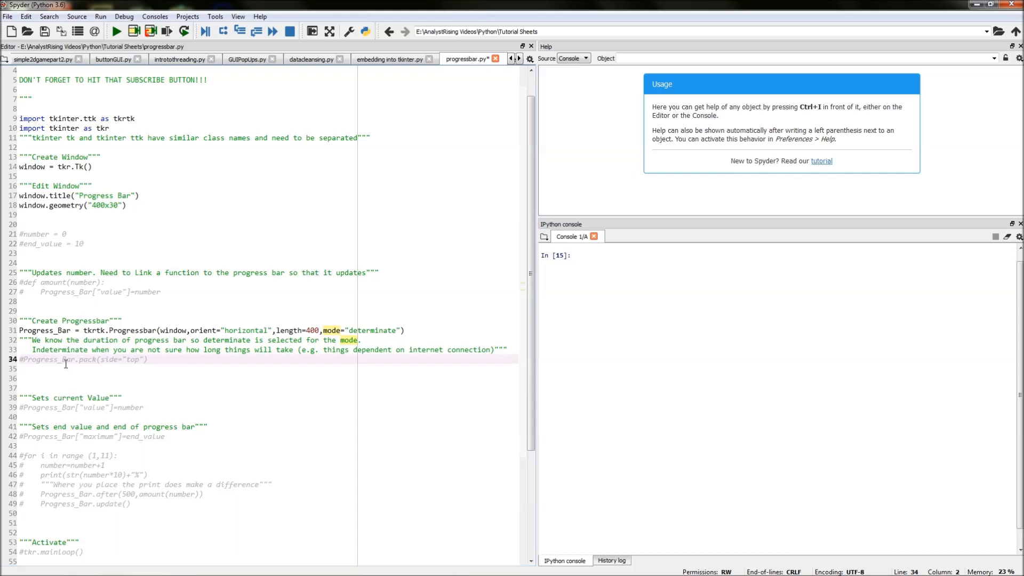
- Uncomment Progress_Bar.pack(side="top") on line 34
double_click(49, 359)
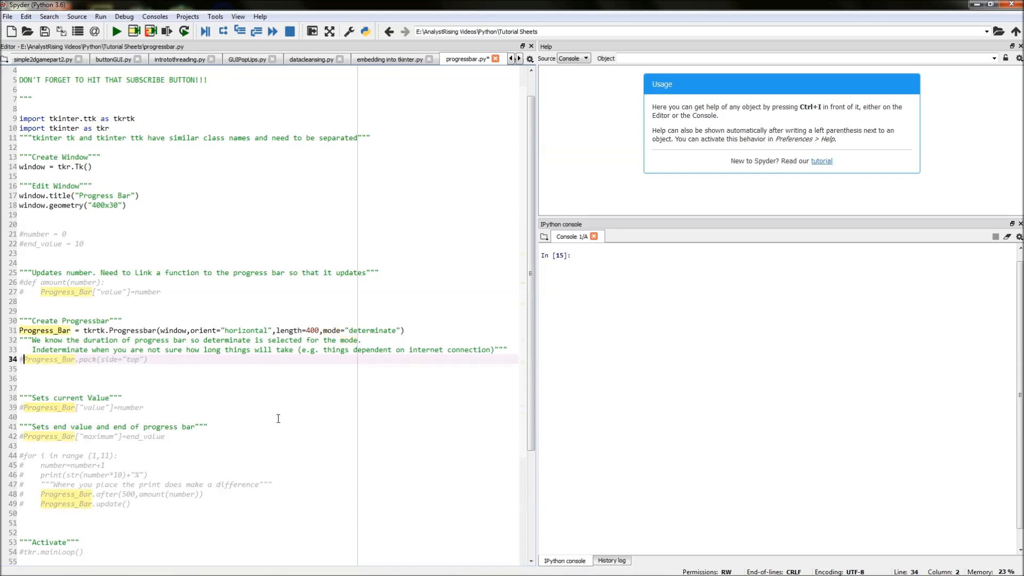
left_click(375, 330)
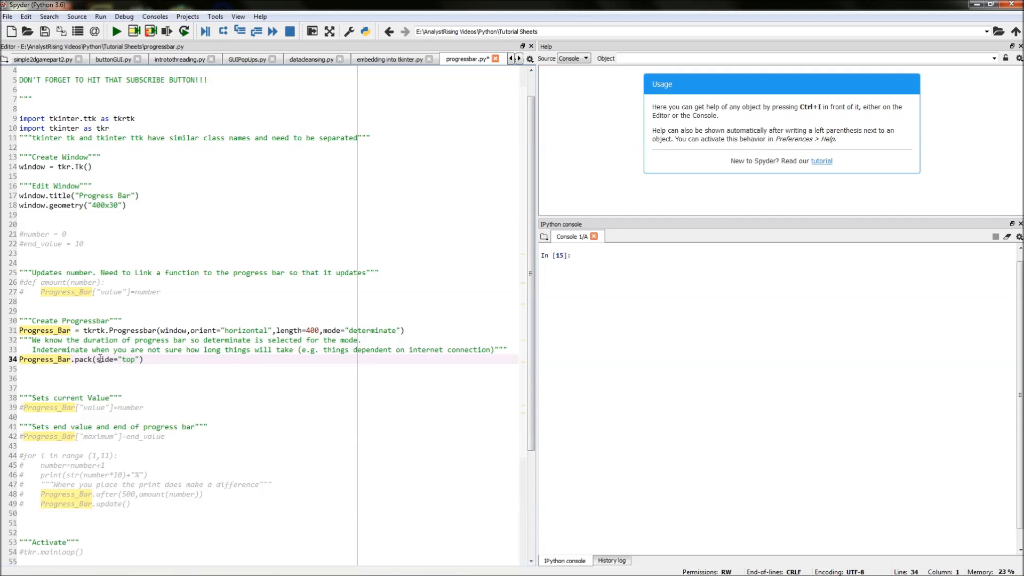
double_click(128, 359)
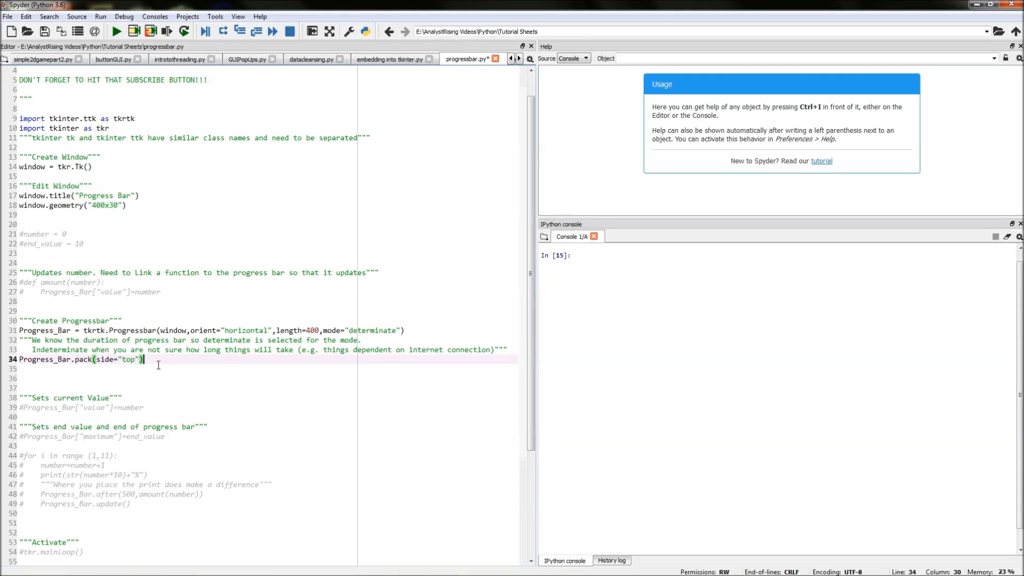
left_click(124, 359)
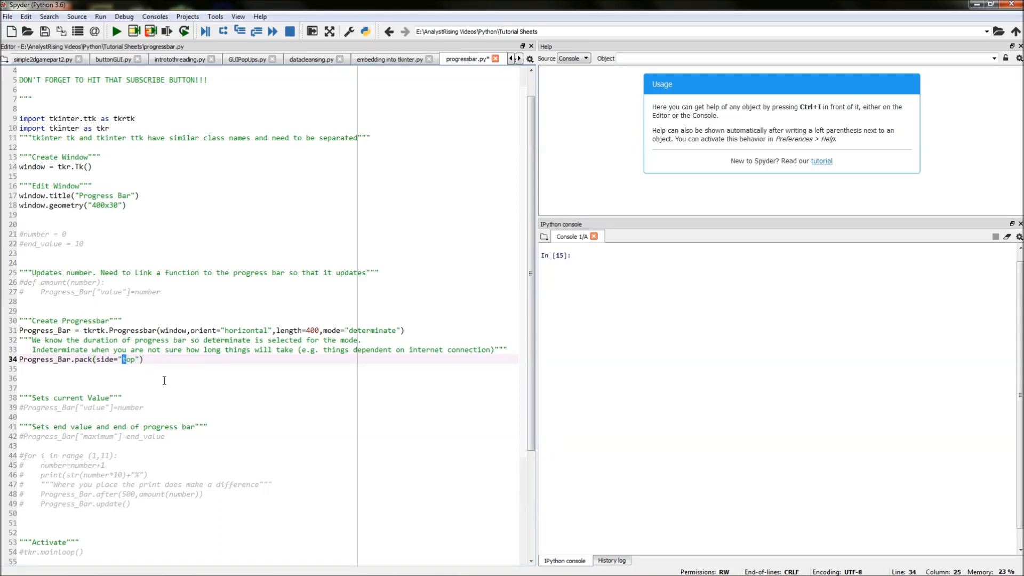
key("Backspace")
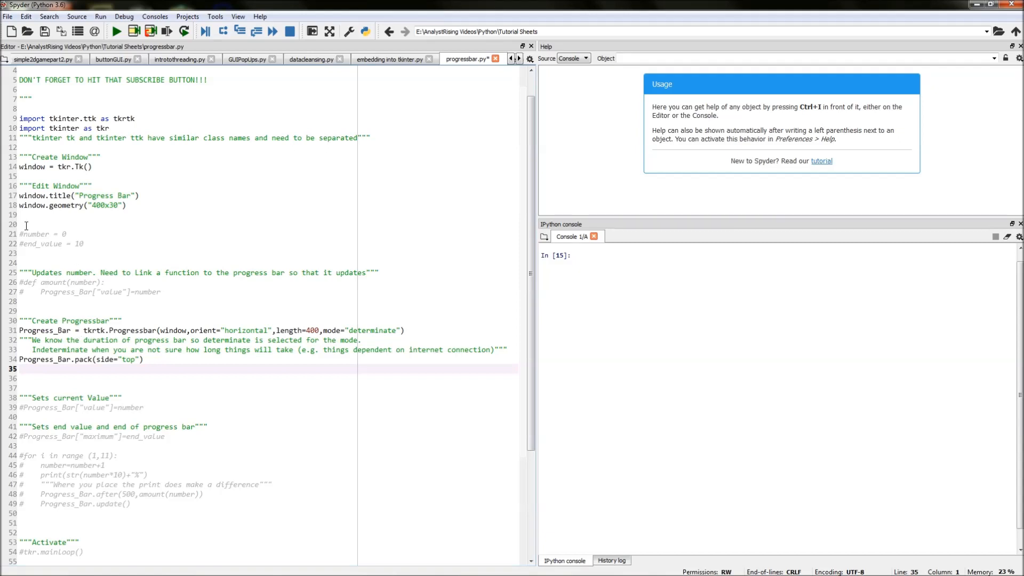
- Uncomment lines 21–22, number = 0 and end_value = 10
left_click(26, 224)
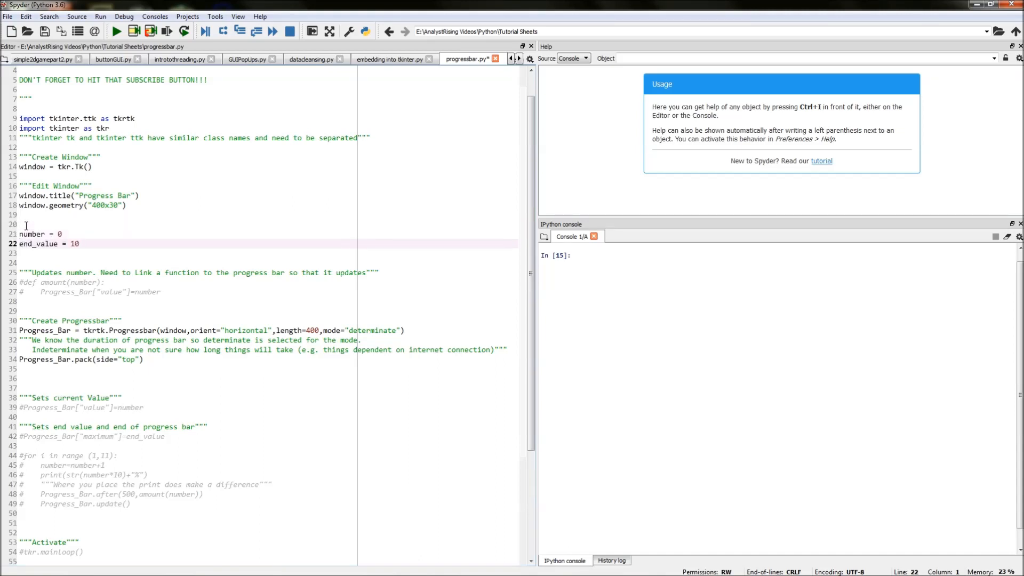
double_click(37, 244)
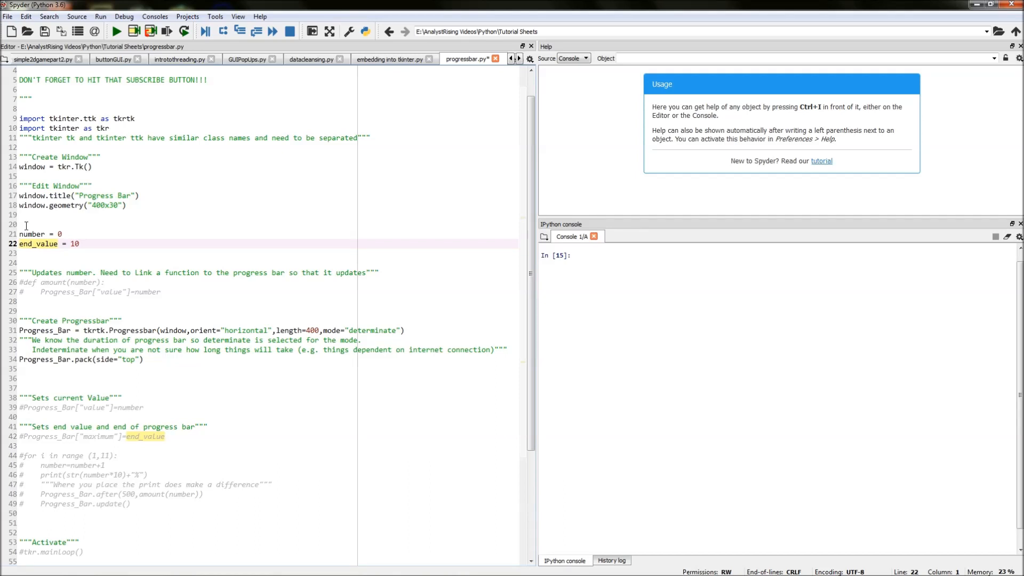
left_click(62, 234)
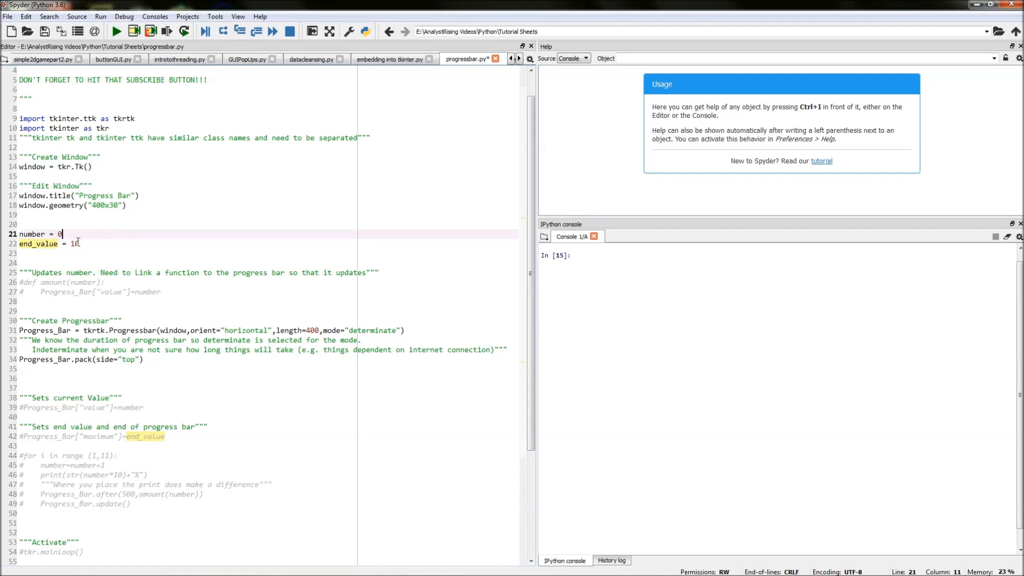
double_click(38, 233)
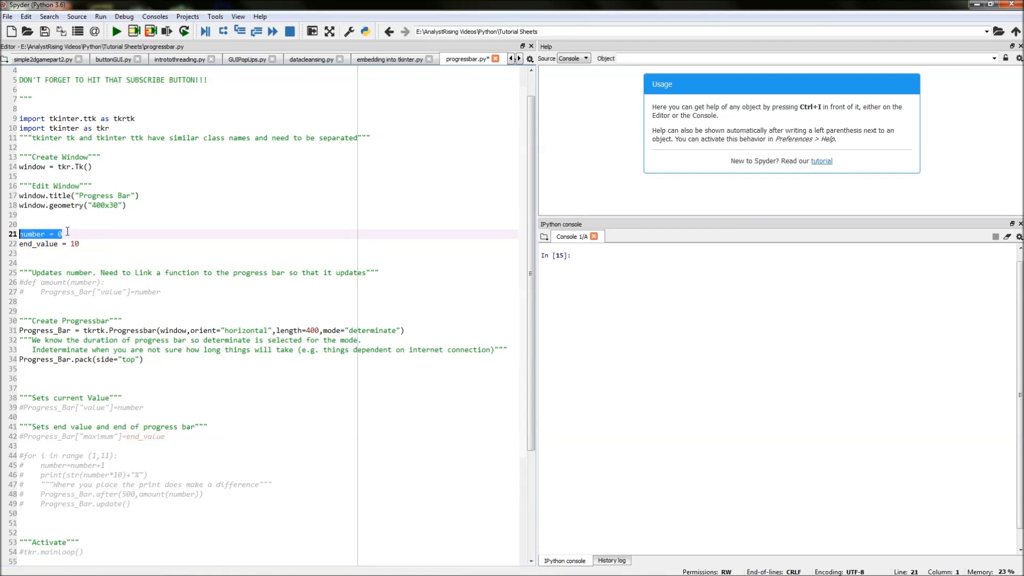
left_click(58, 234)
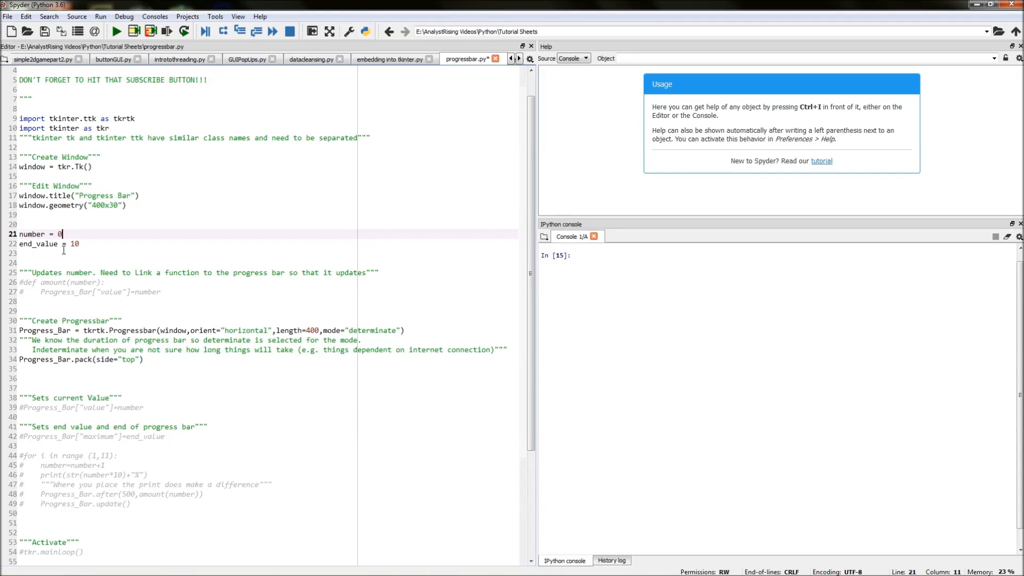
left_click(136, 243)
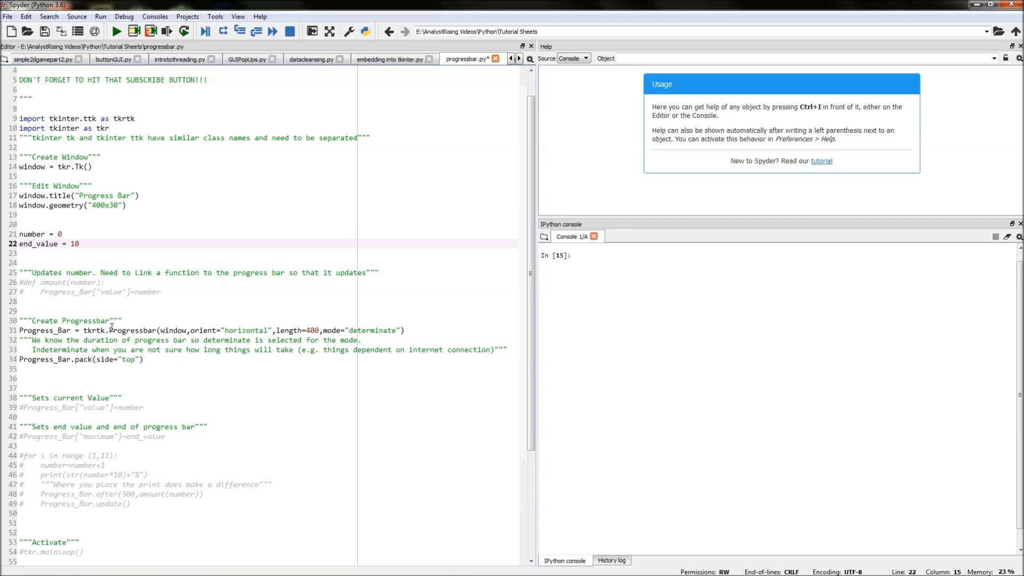
left_click(26, 282)
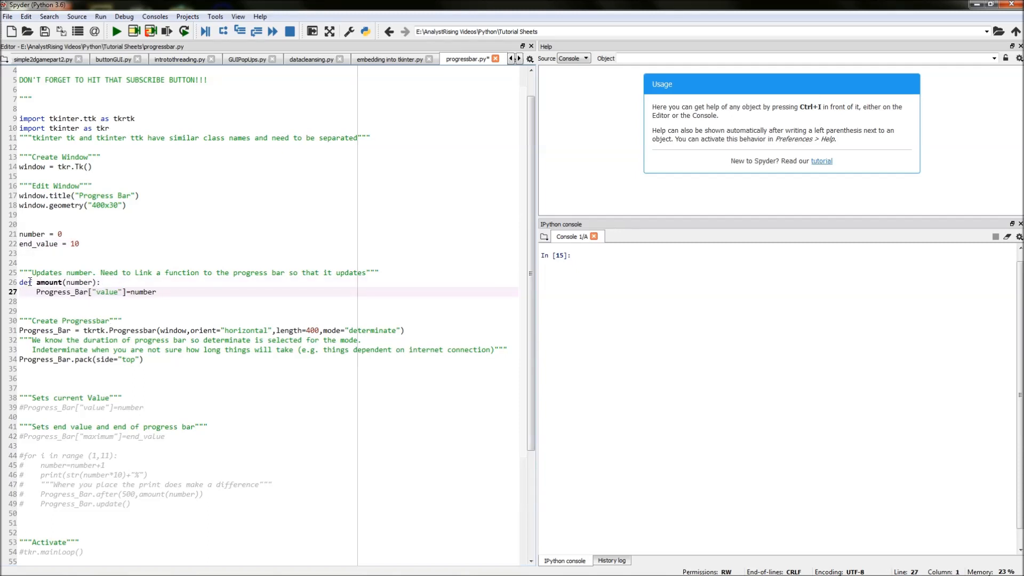
double_click(49, 282)
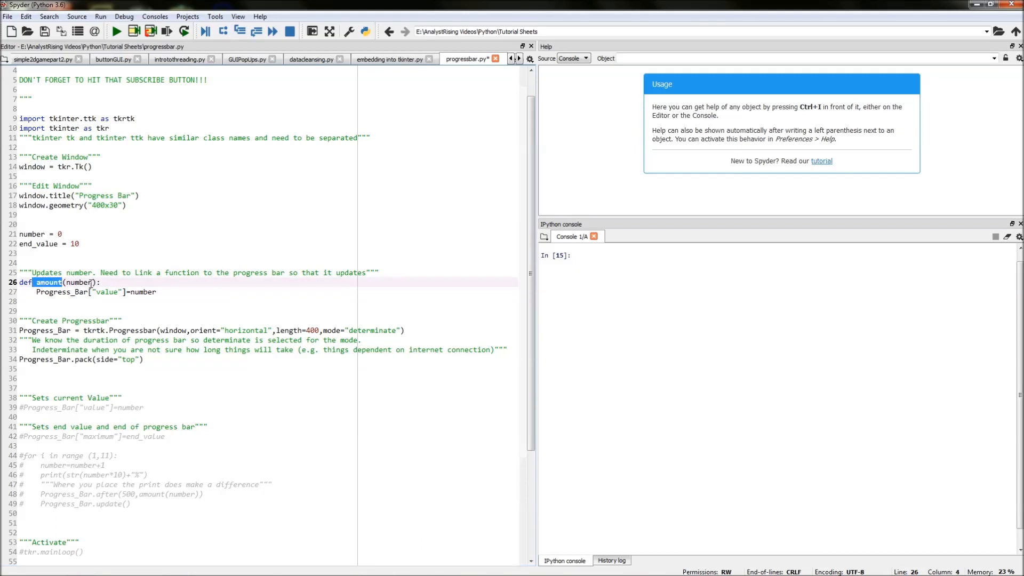
double_click(80, 282)
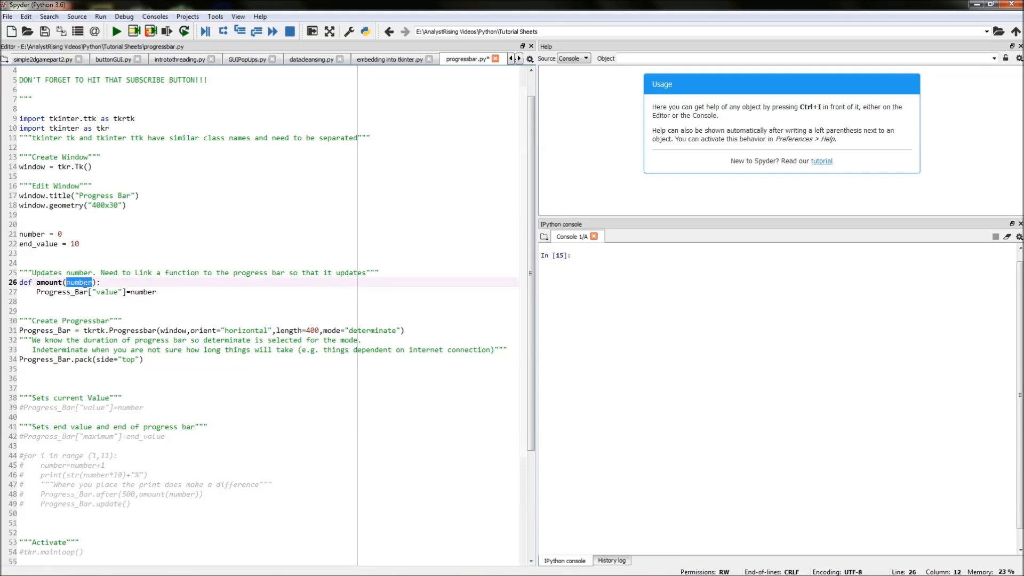
left_click(98, 282)
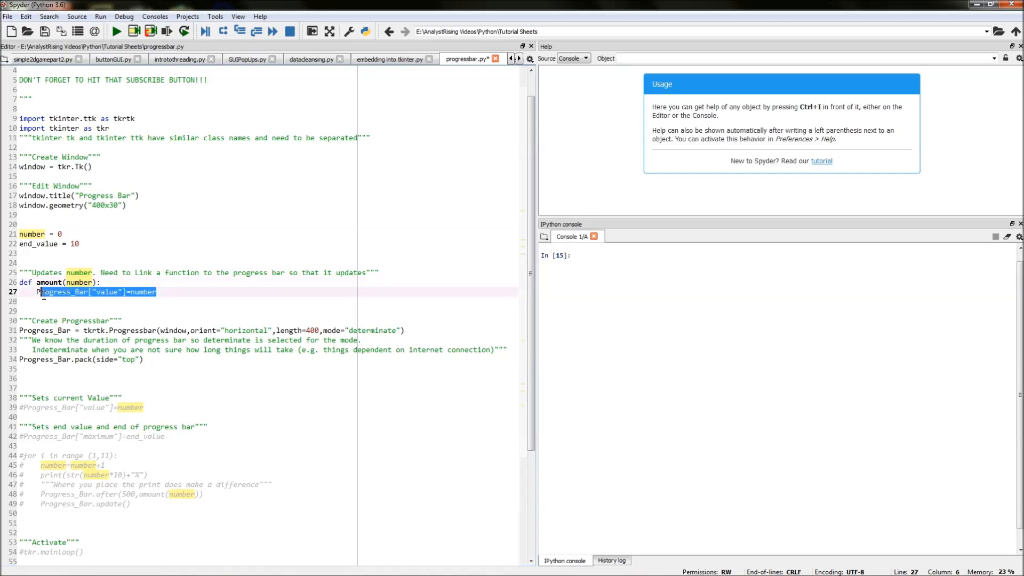
left_click(23, 301)
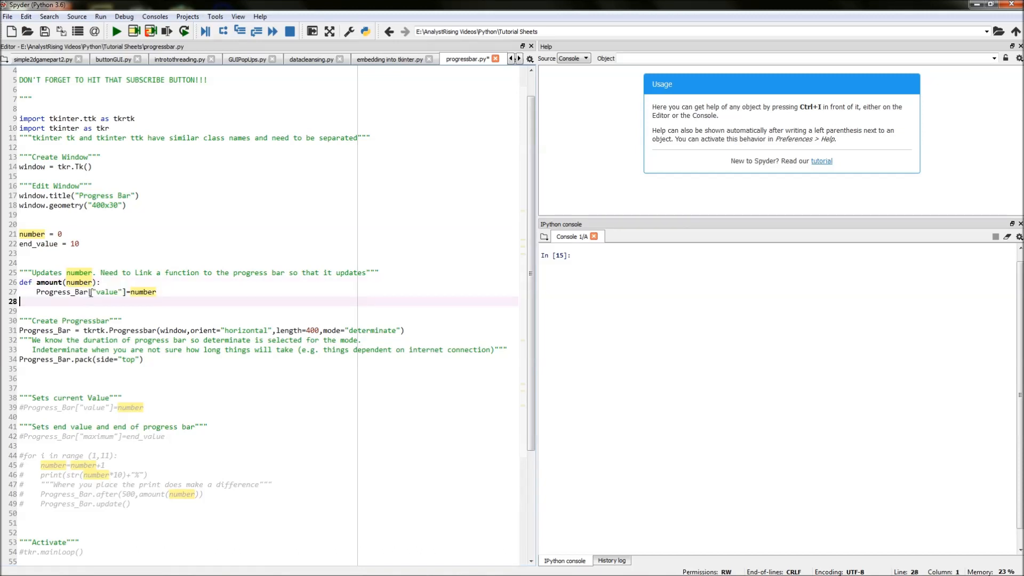
double_click(106, 292)
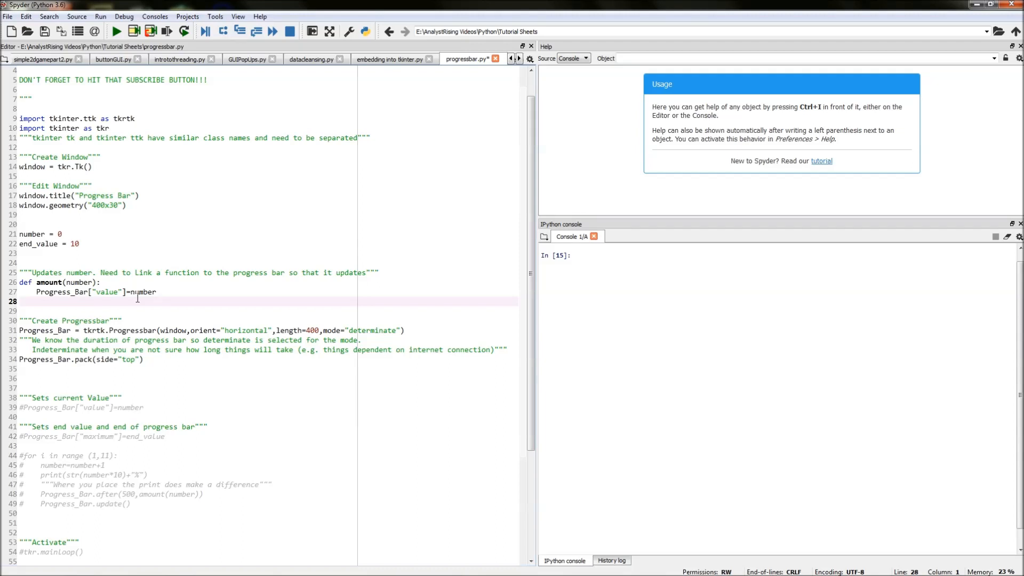
- Uncomment line 39, which sets Progress_Bar["value"] to number
scroll("down", 3)
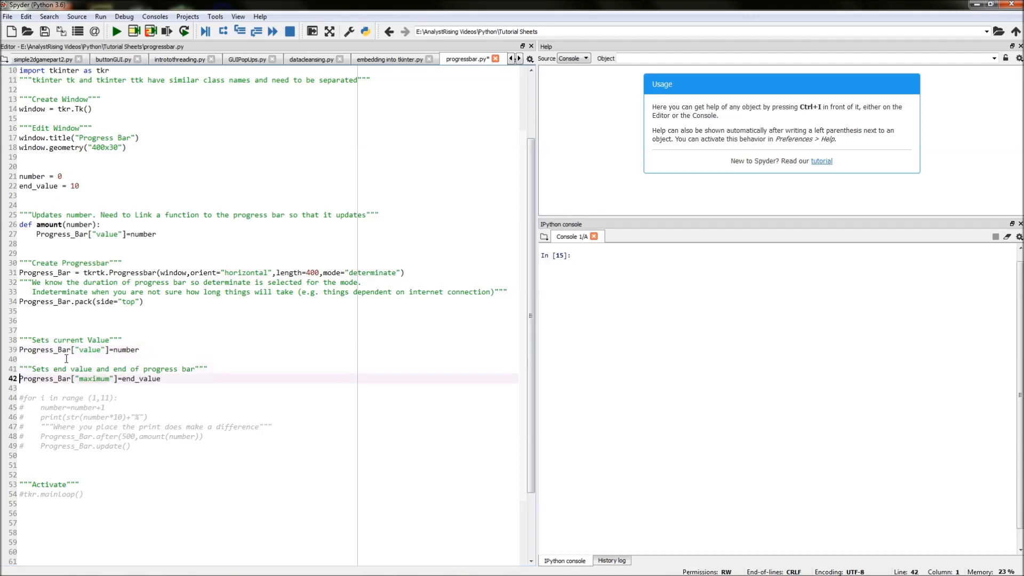
scroll("up", 3)
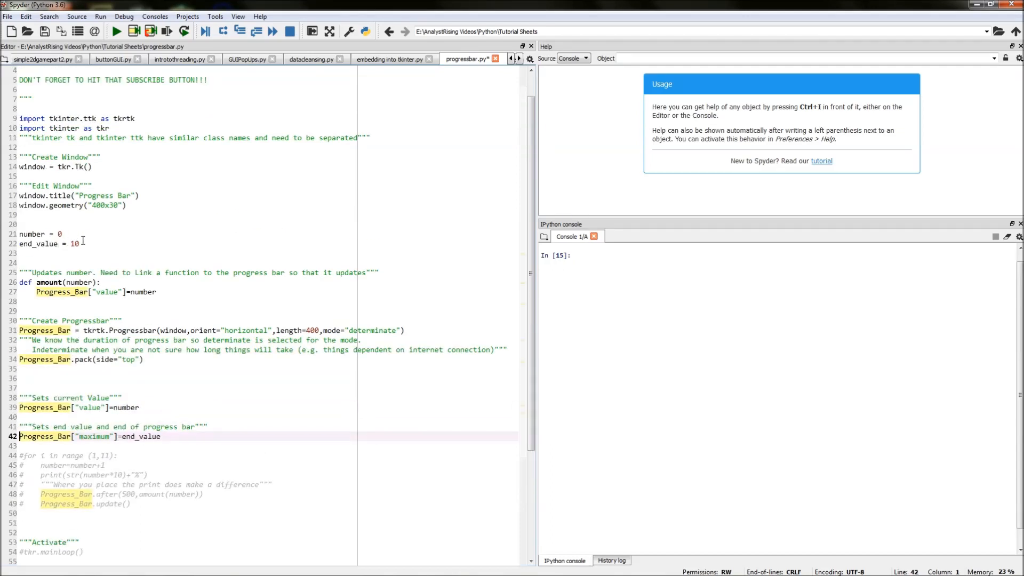
left_click(64, 234)
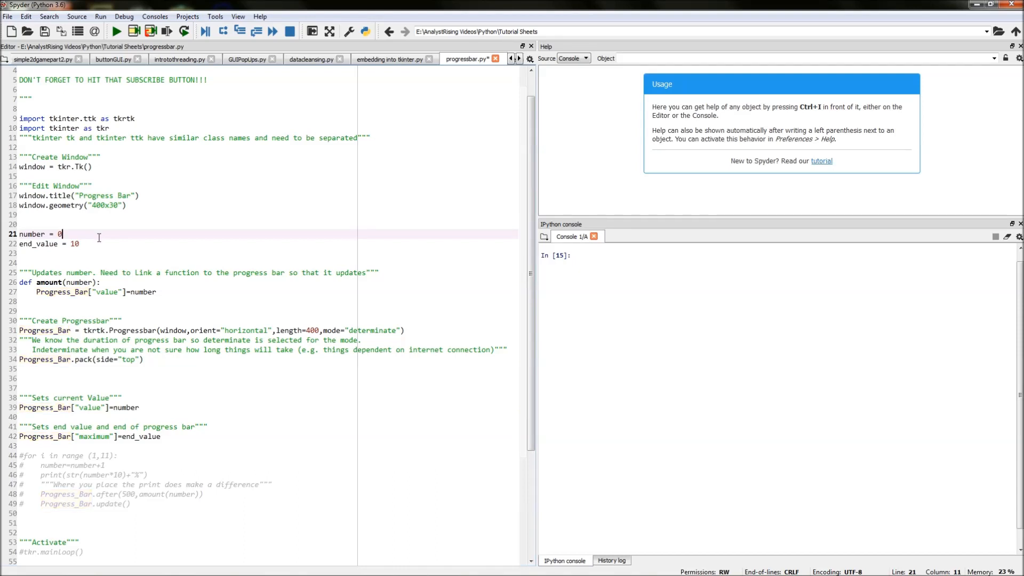
scroll("down", 3)
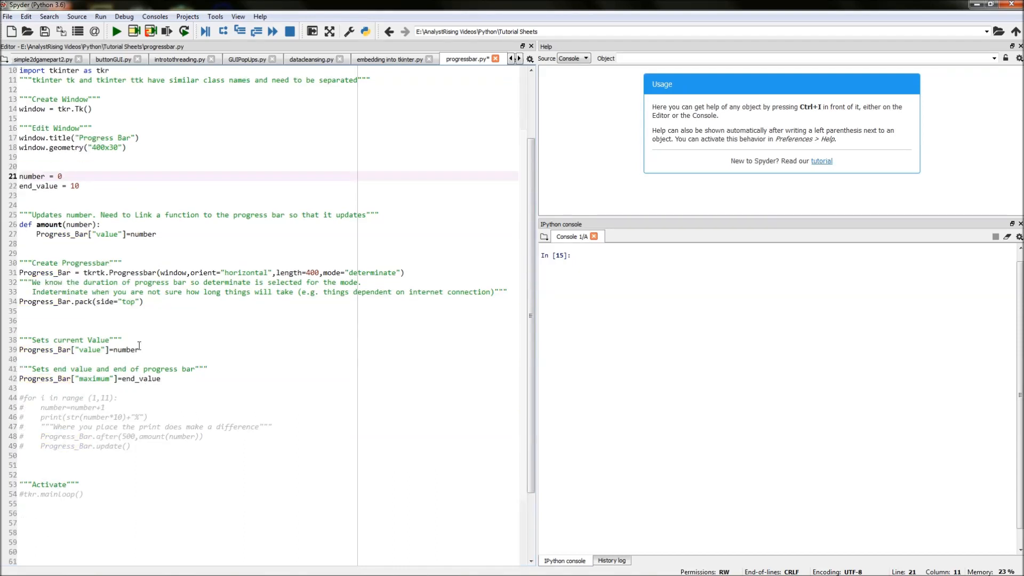
left_click(68, 349)
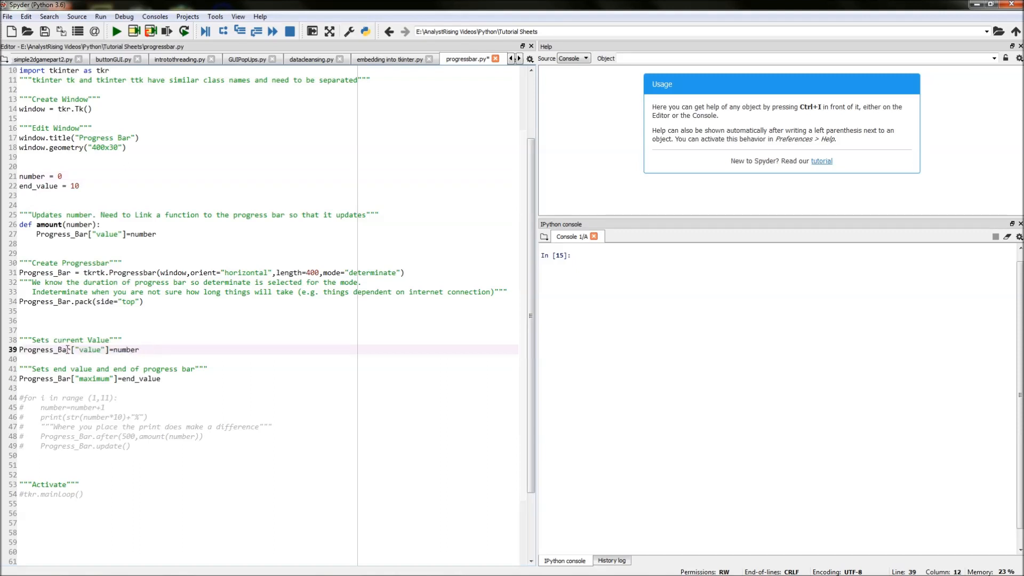
double_click(43, 350)
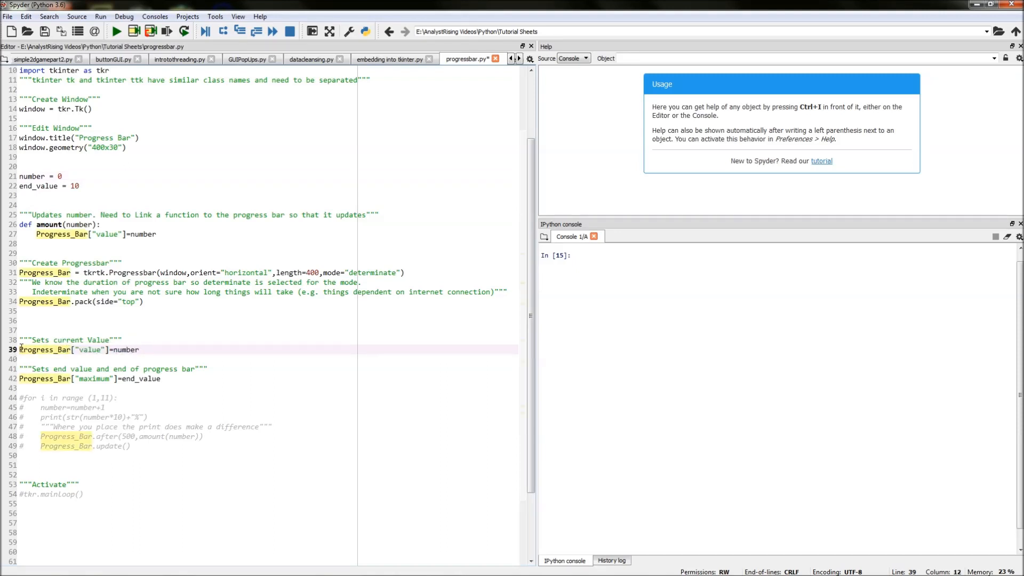
double_click(91, 349)
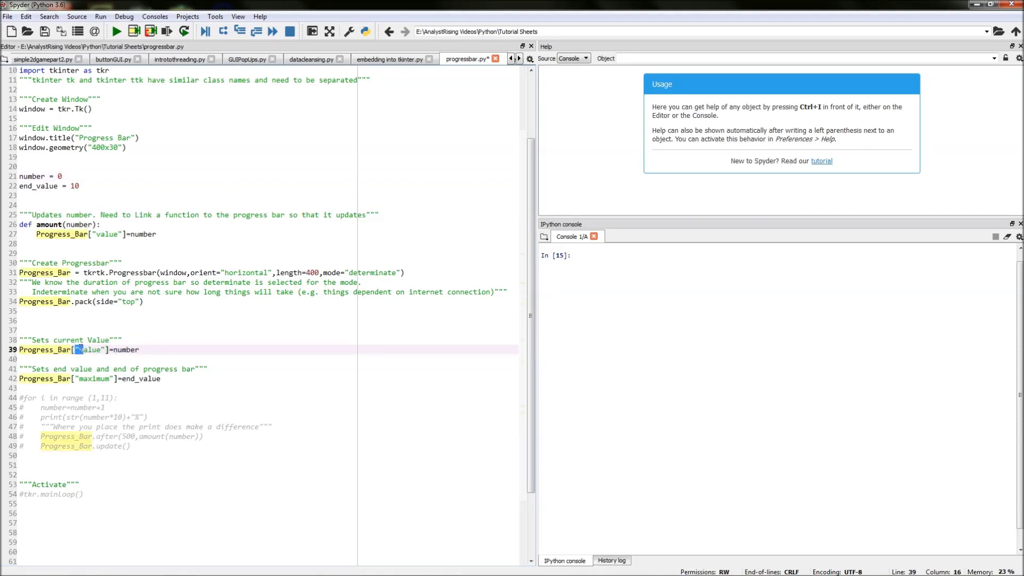
double_click(126, 349)
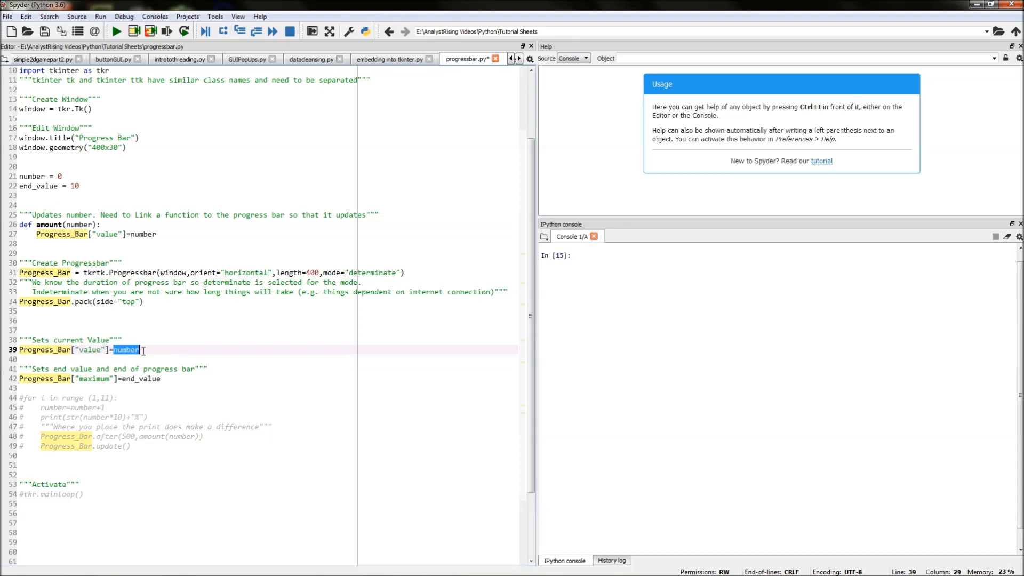
- Uncomment line 42, which sets Progress_Bar["maximum"] to end_value
left_click(31, 176)
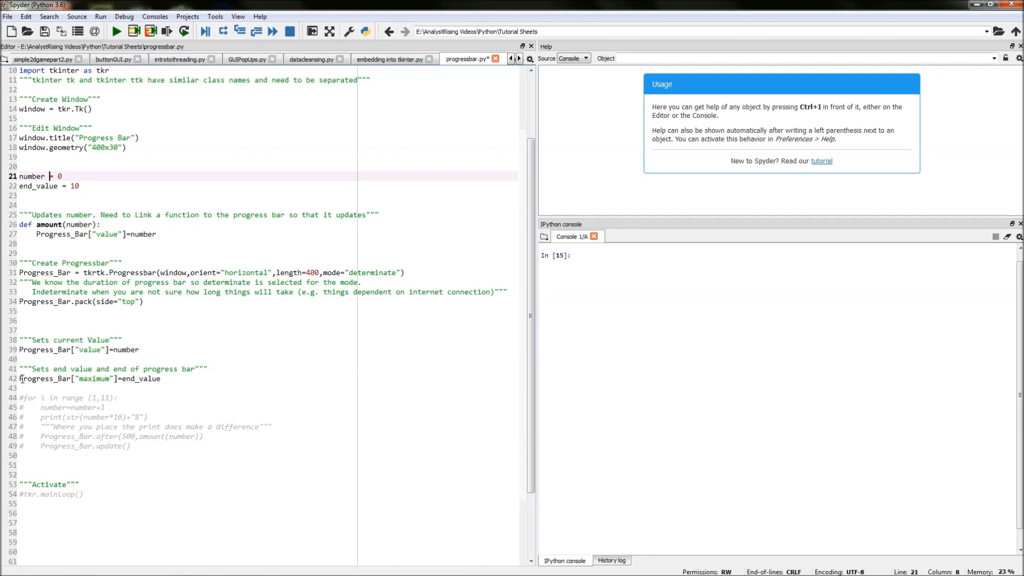
double_click(42, 378)
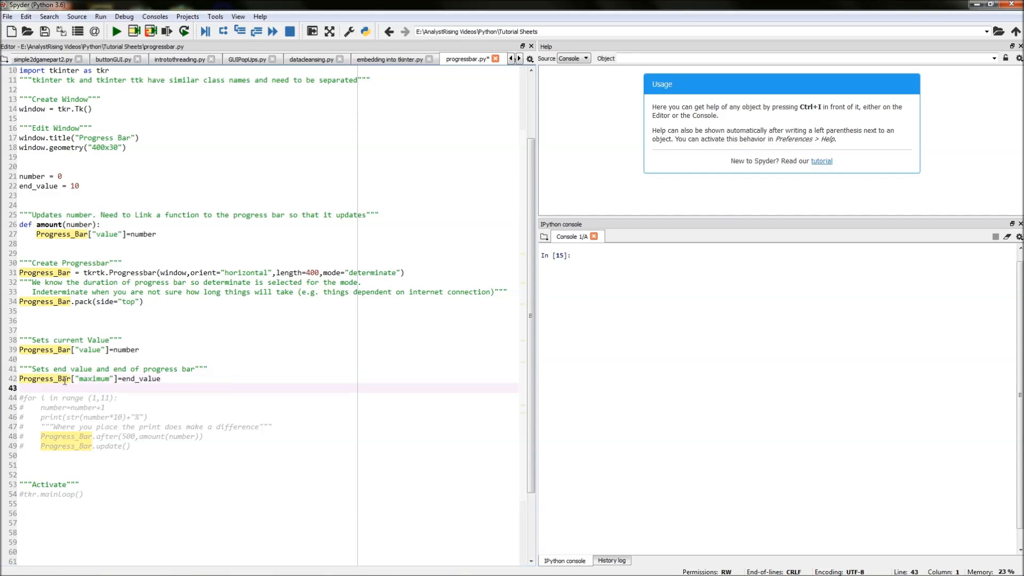
double_click(94, 378)
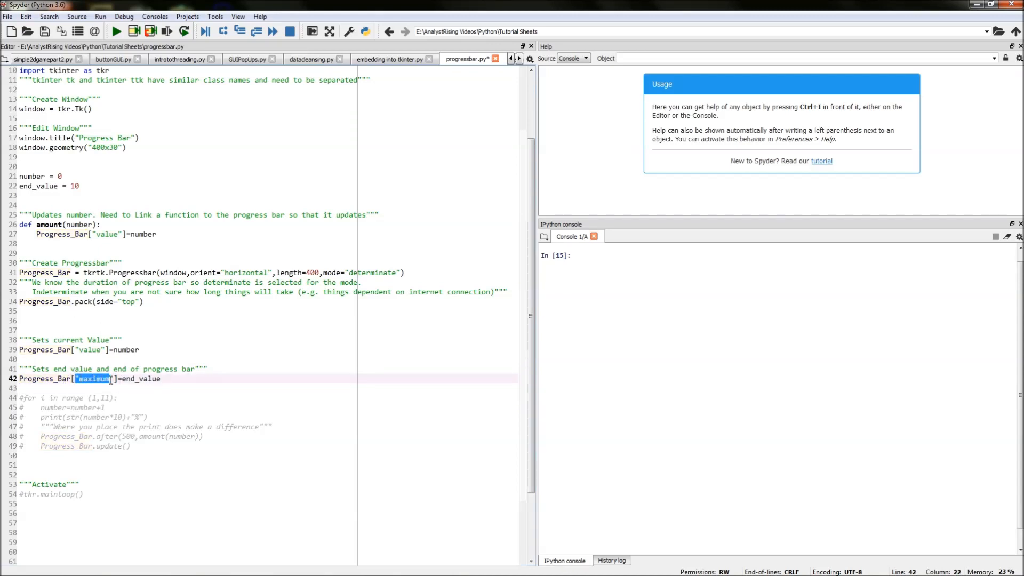
left_click(339, 343)
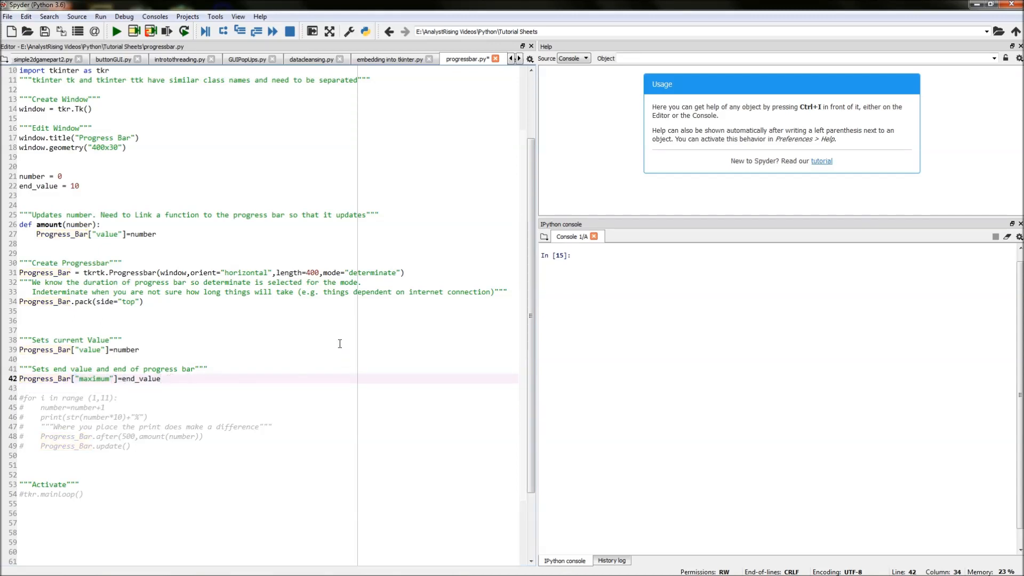
double_click(36, 185)
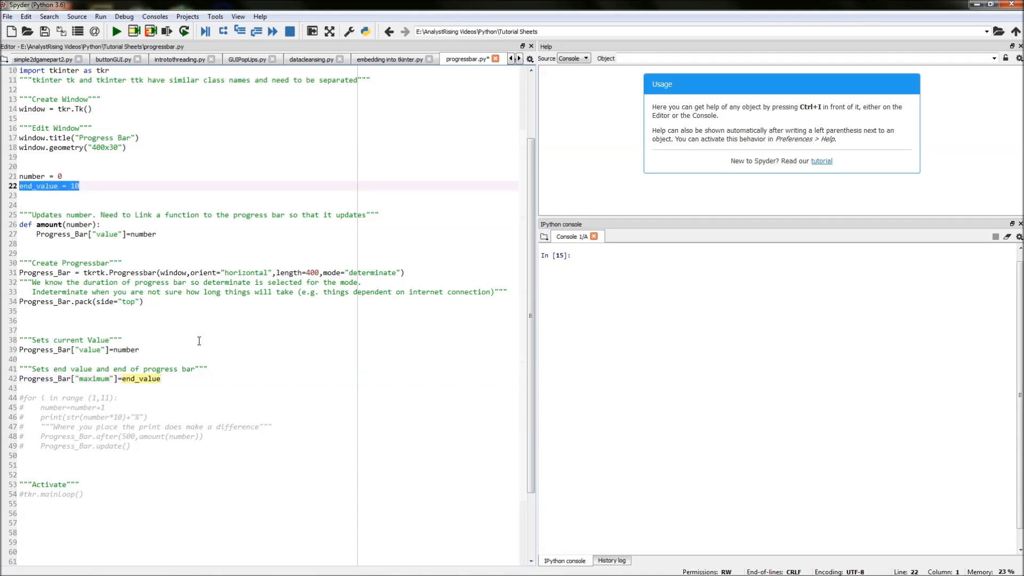
left_click(117, 398)
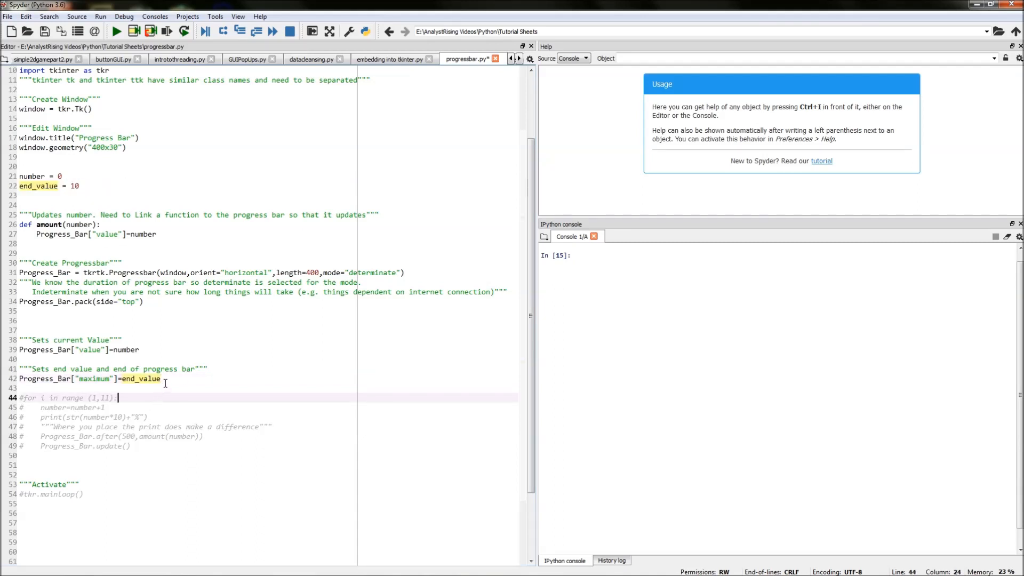
left_click(161, 379)
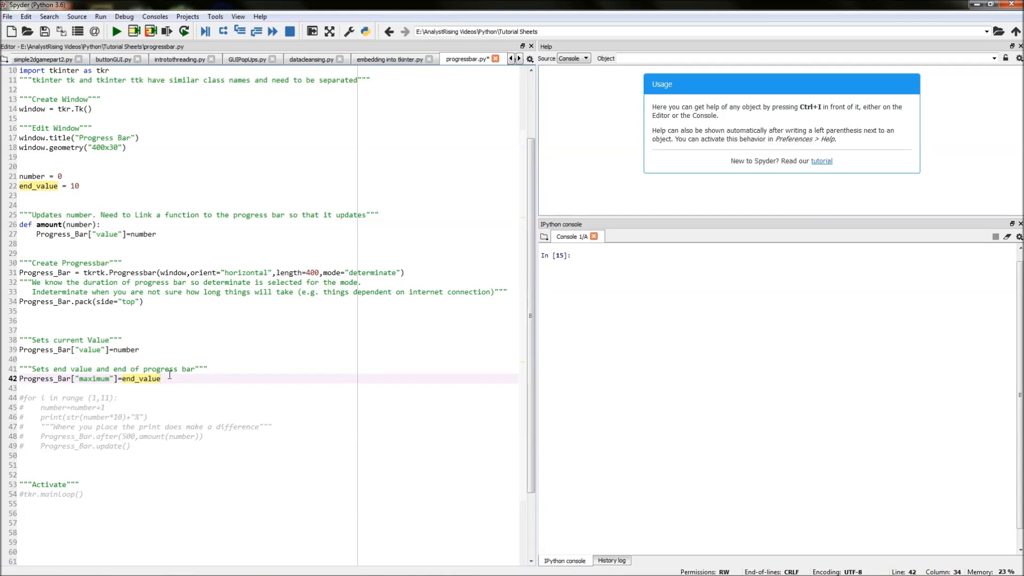
- Uncomment lines 44–46: the range(1,11) for loop, number=number+1, and the percentage print
left_click(26, 397)
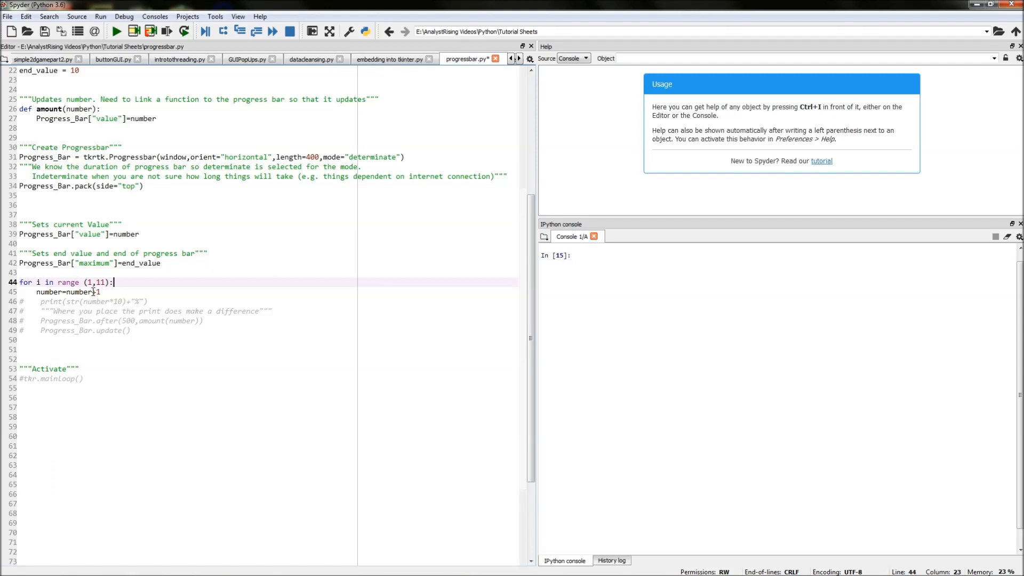
left_click(93, 292)
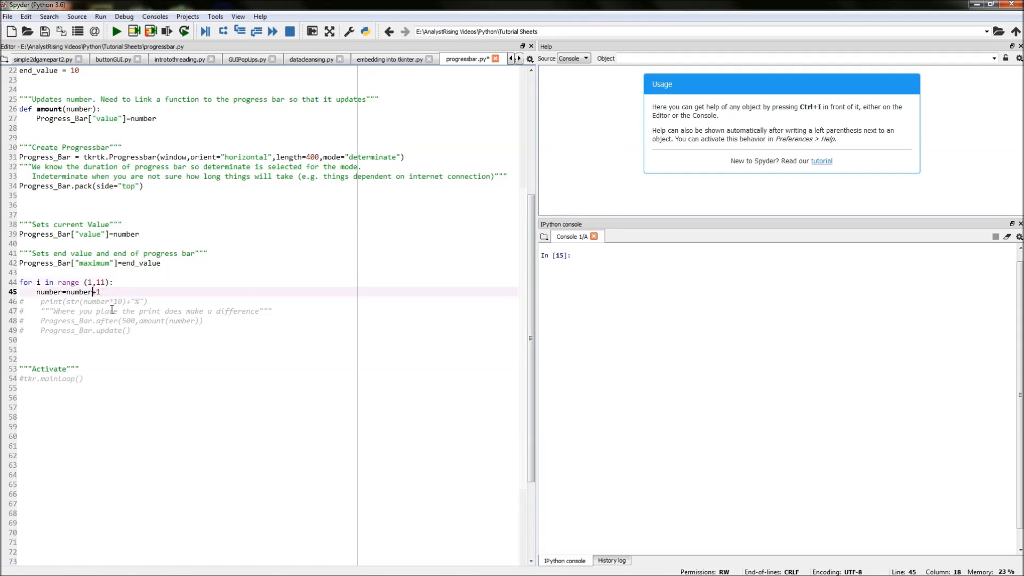
scroll("up", 3)
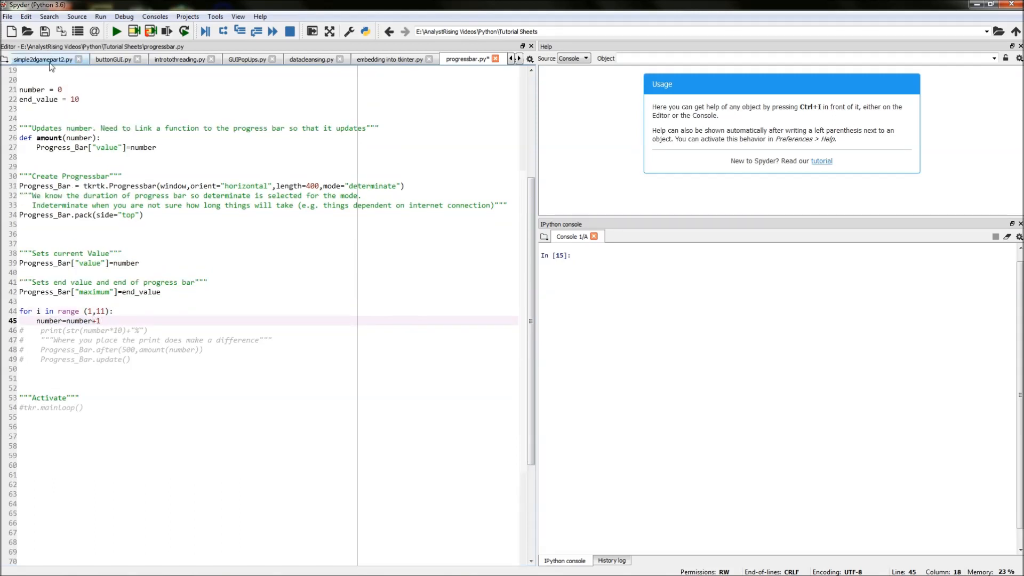
left_click(61, 89)
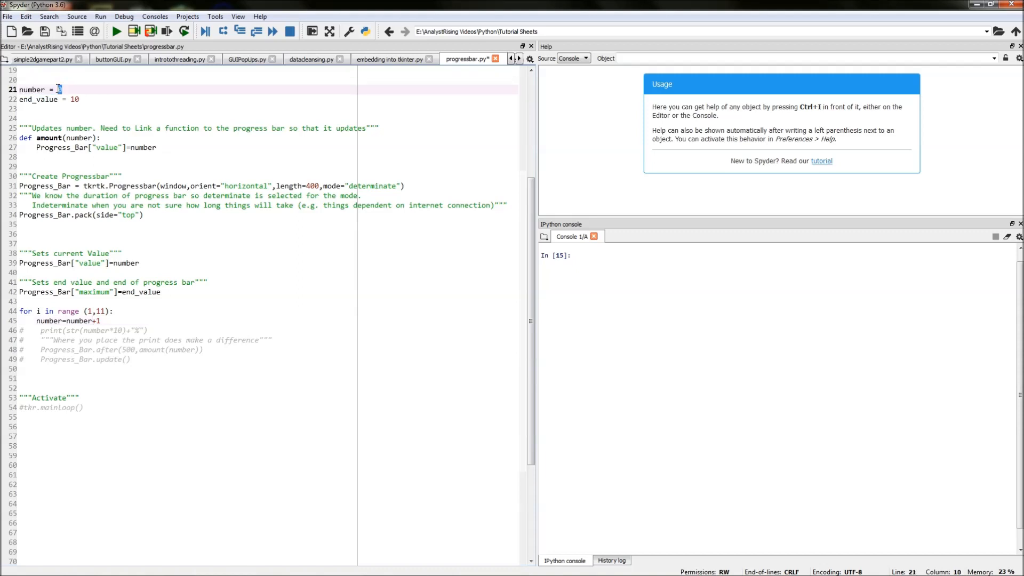
mouse_move(102, 334)
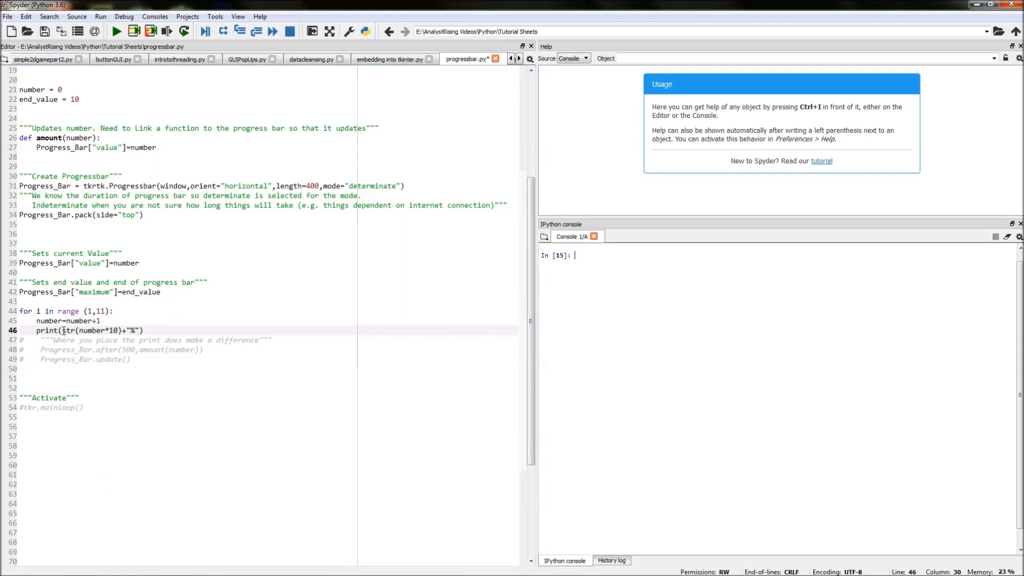
double_click(91, 331)
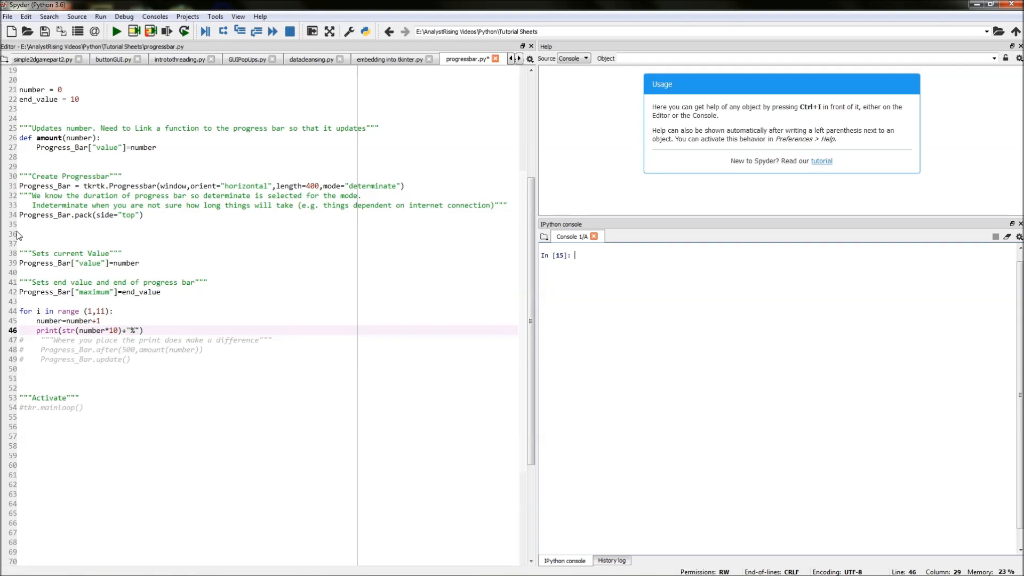
mouse_move(29, 235)
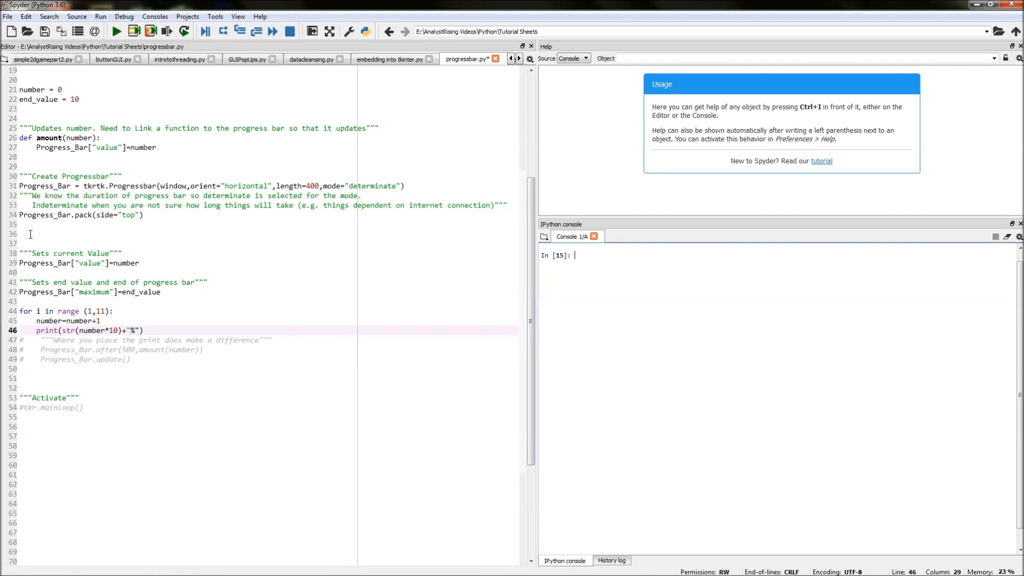
mouse_move(23, 346)
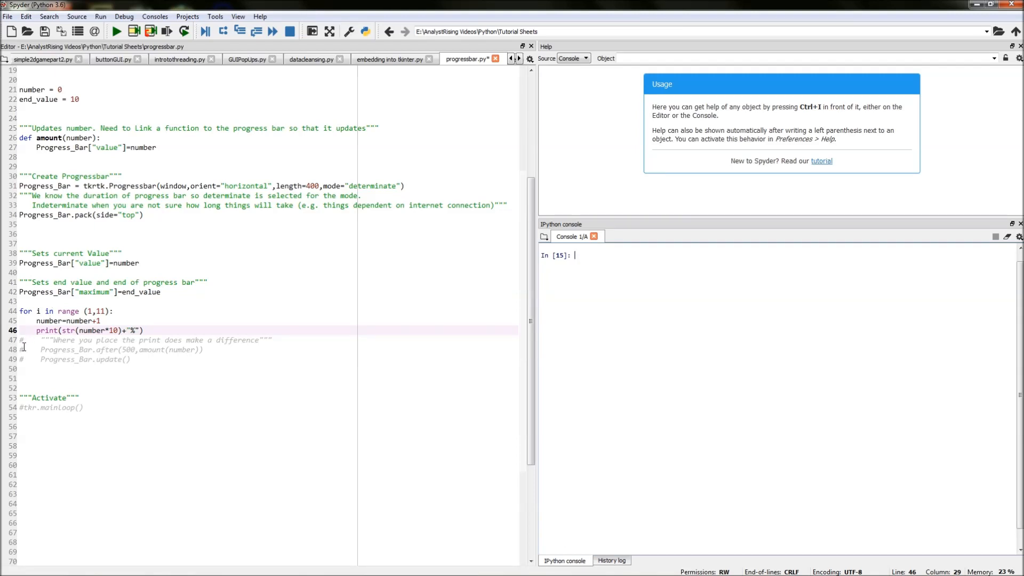
left_click(27, 349)
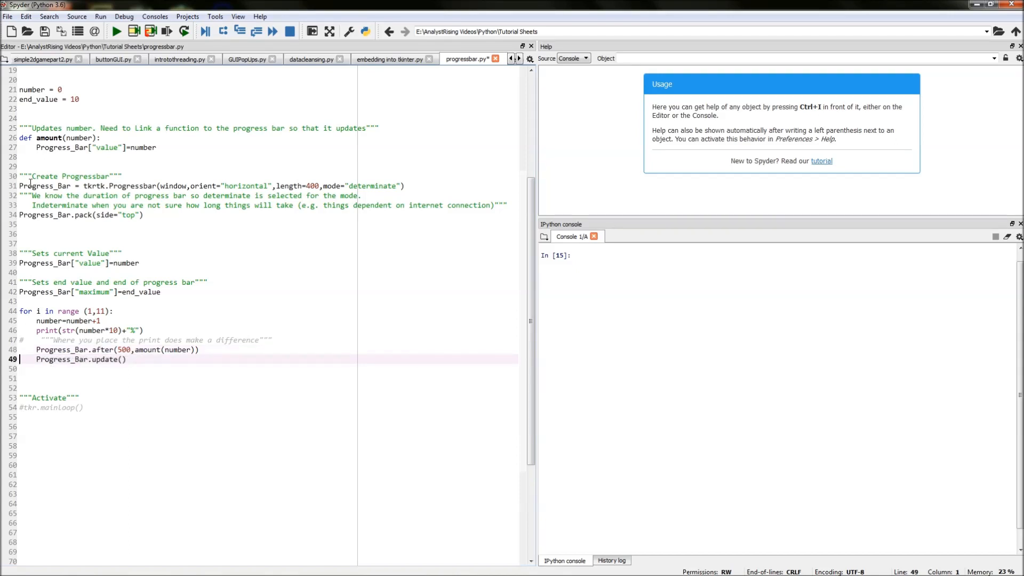
left_click(89, 349)
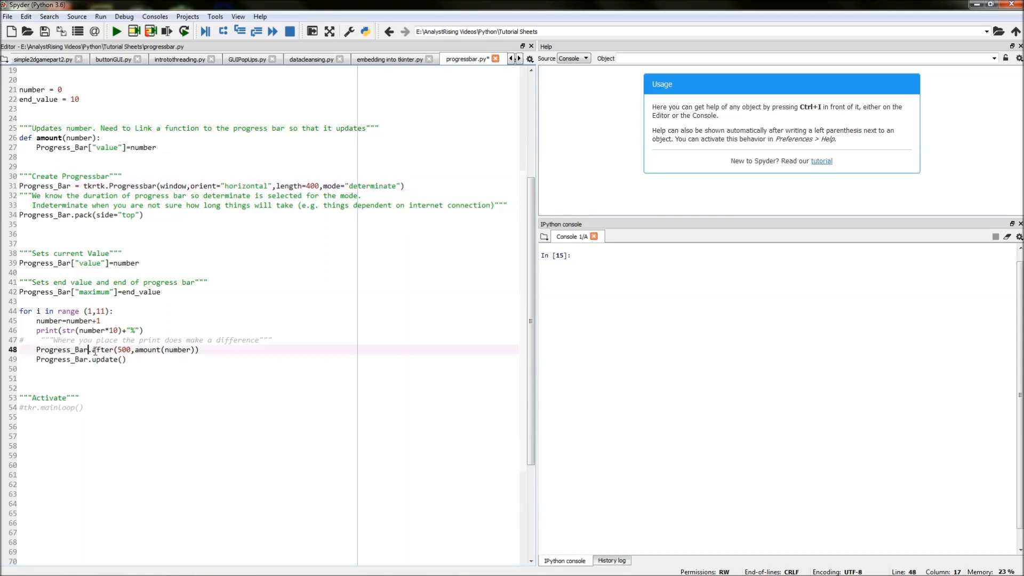
double_click(102, 349)
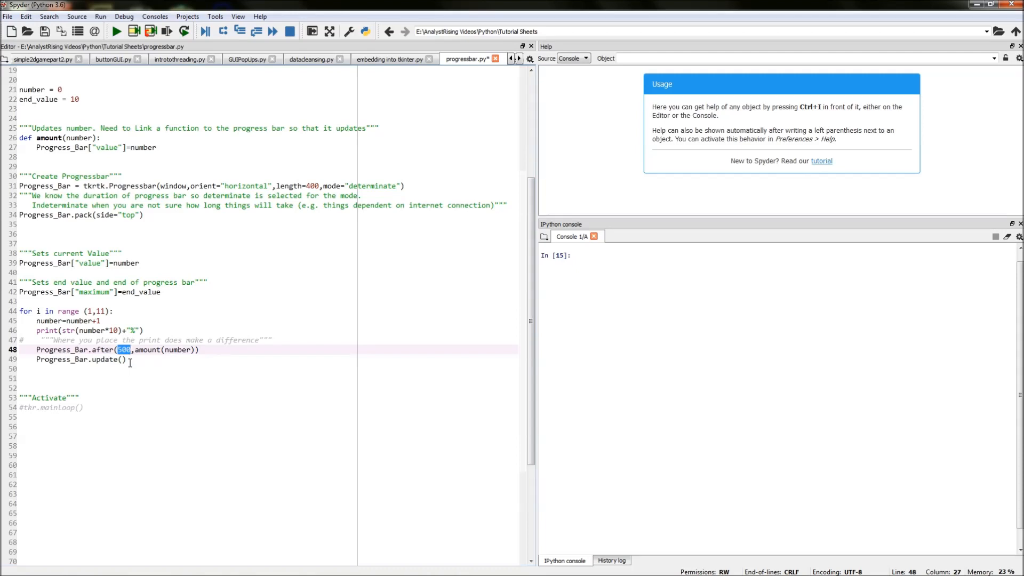
mouse_move(132, 349)
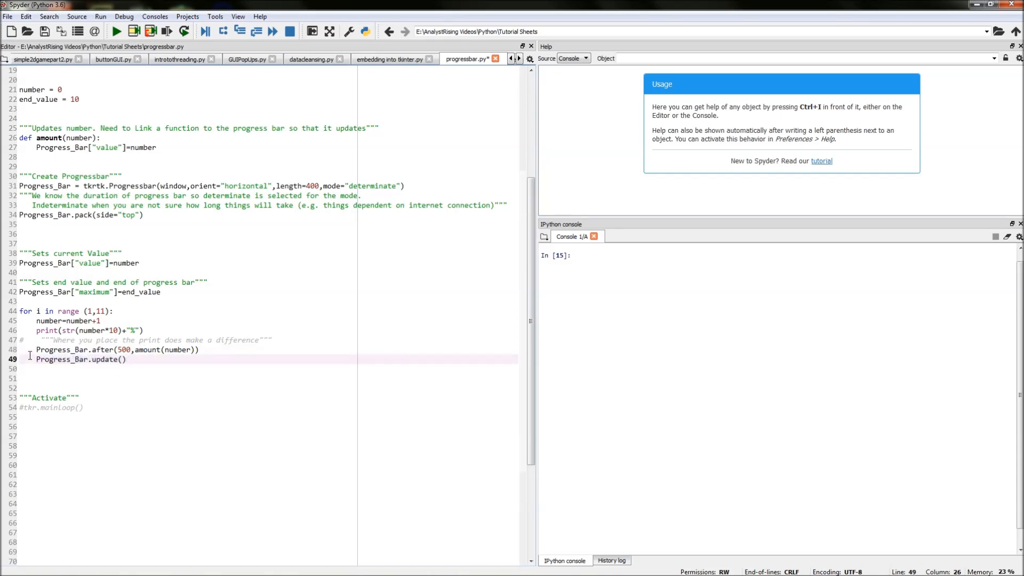
left_click(69, 359)
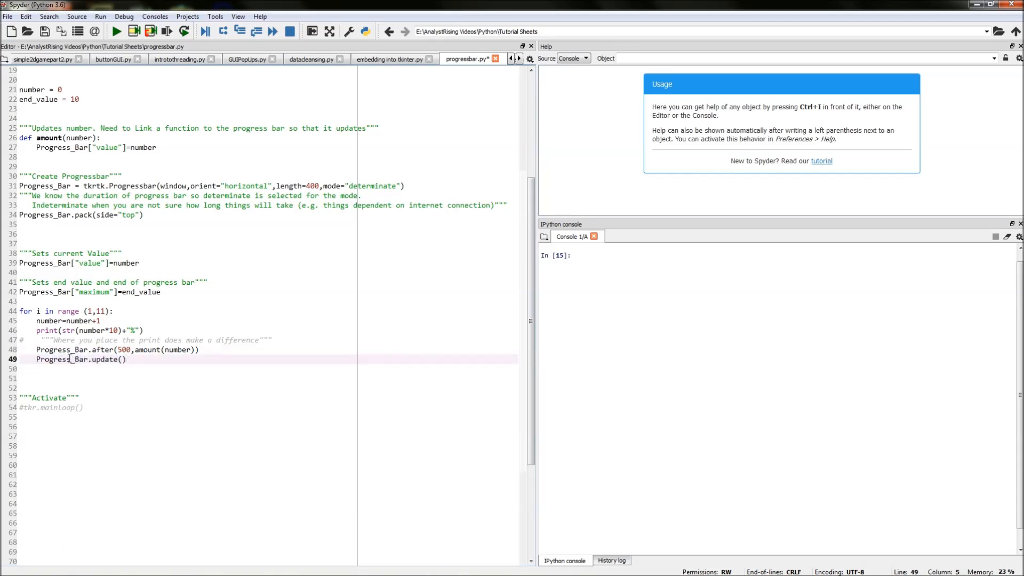
left_click(126, 359)
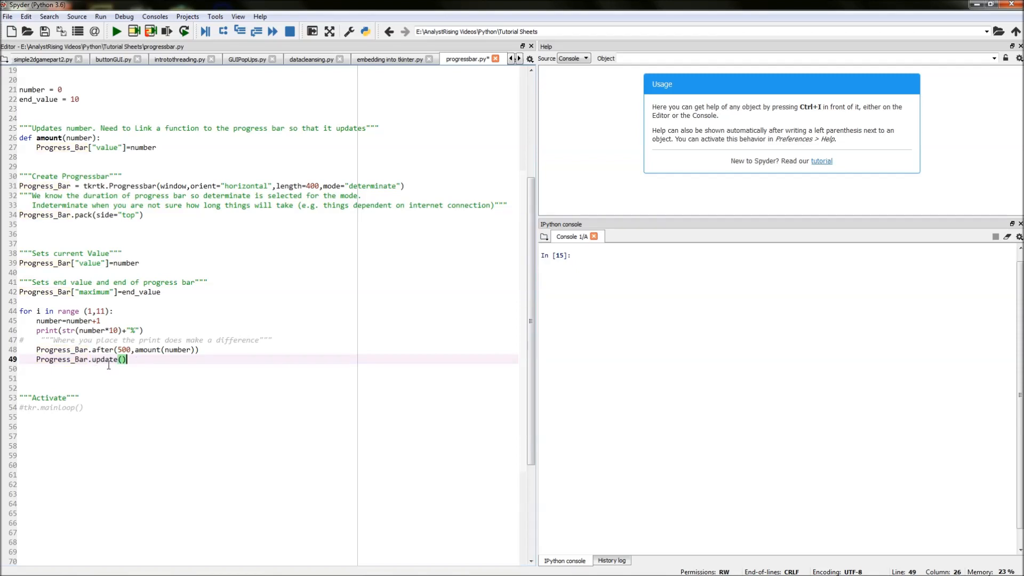
double_click(49, 320)
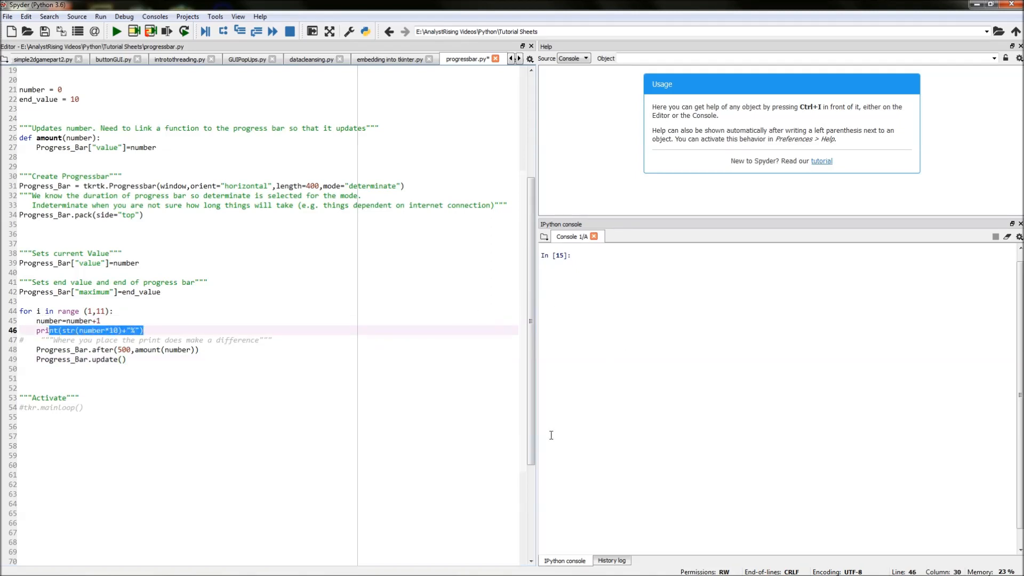
left_click(36, 349)
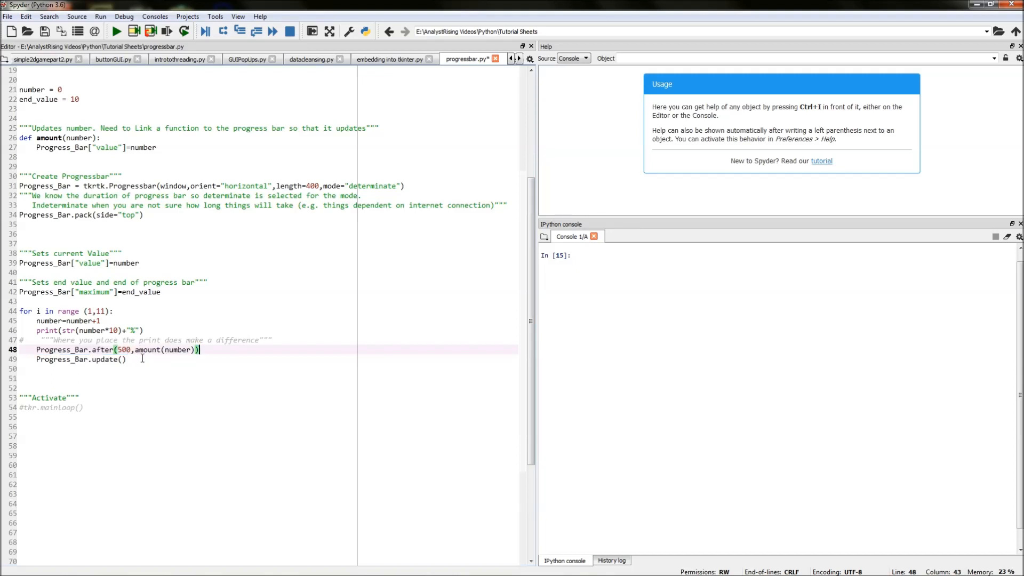
double_click(74, 359)
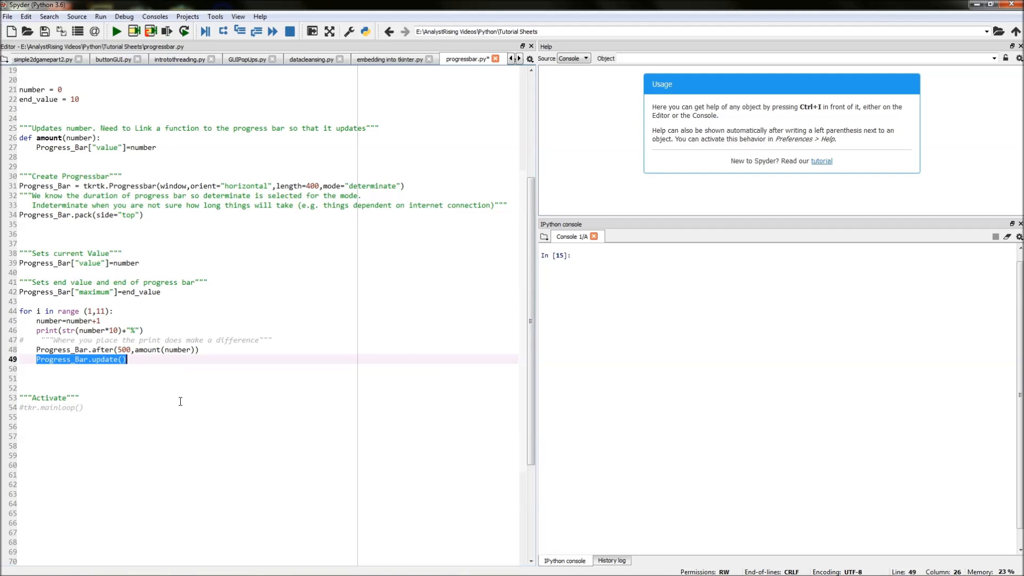
mouse_move(40, 407)
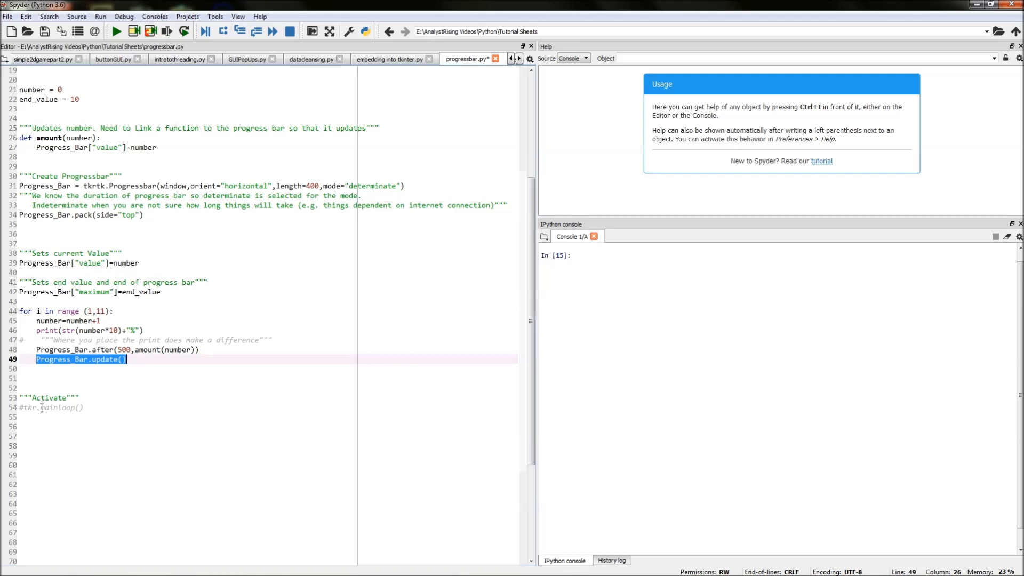
- Uncomment tkr.mainloop() on line 54 under the Activate heading
left_click(23, 407)
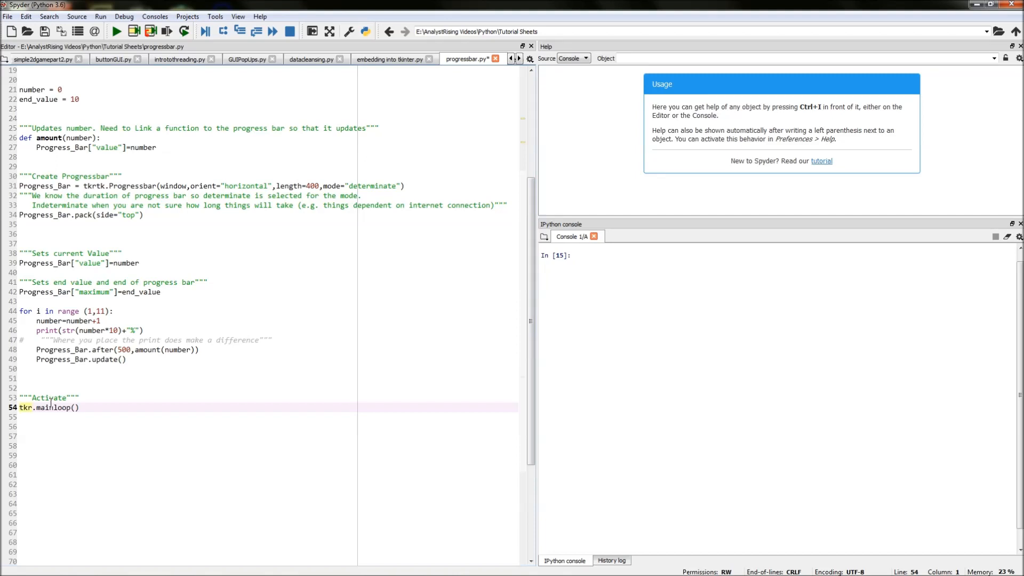
mouse_move(77, 421)
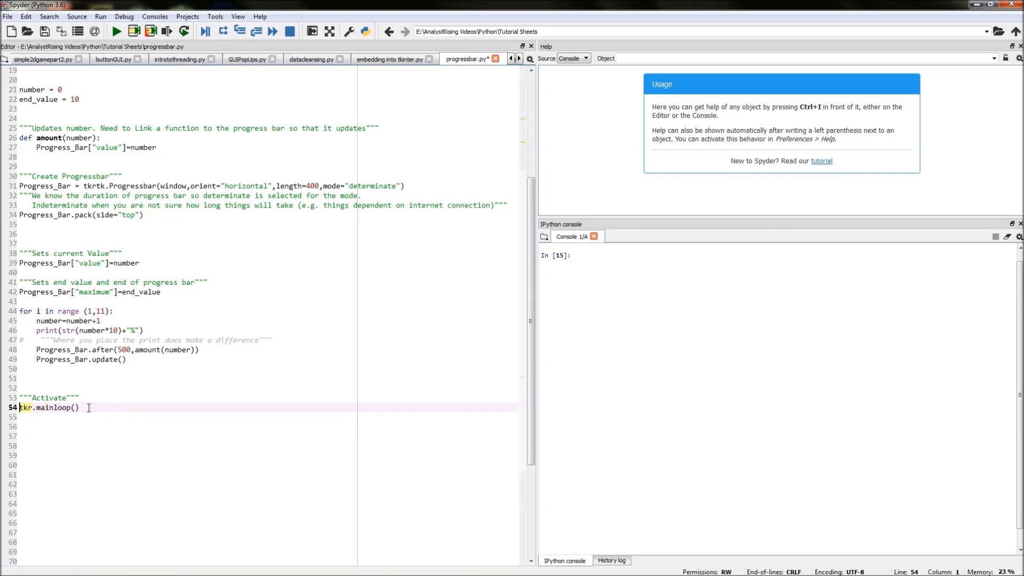
scroll("up", 3)
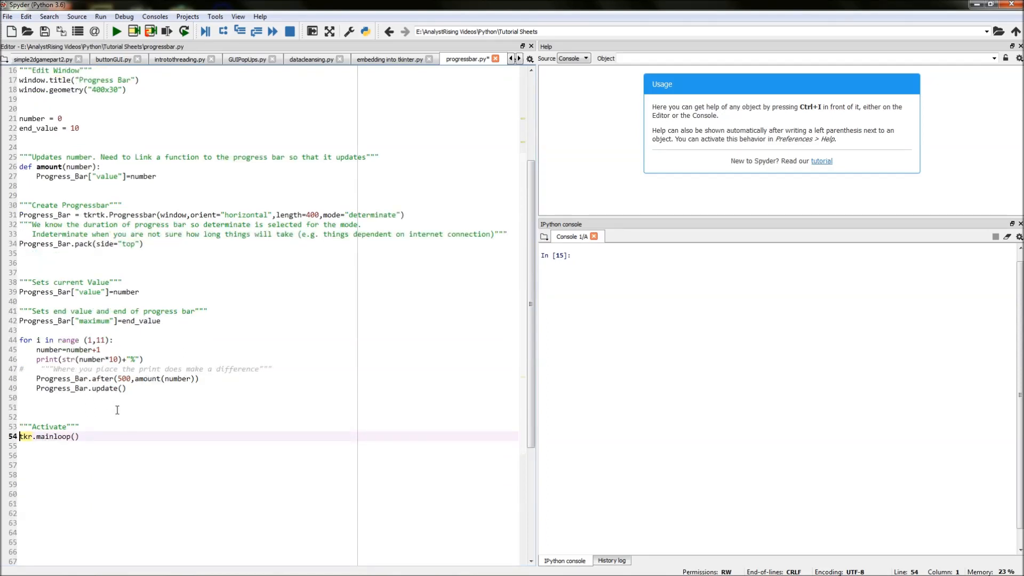
- Run the script twice, watching the bar fill and 10%–100% print, then close the window
left_click(116, 32)
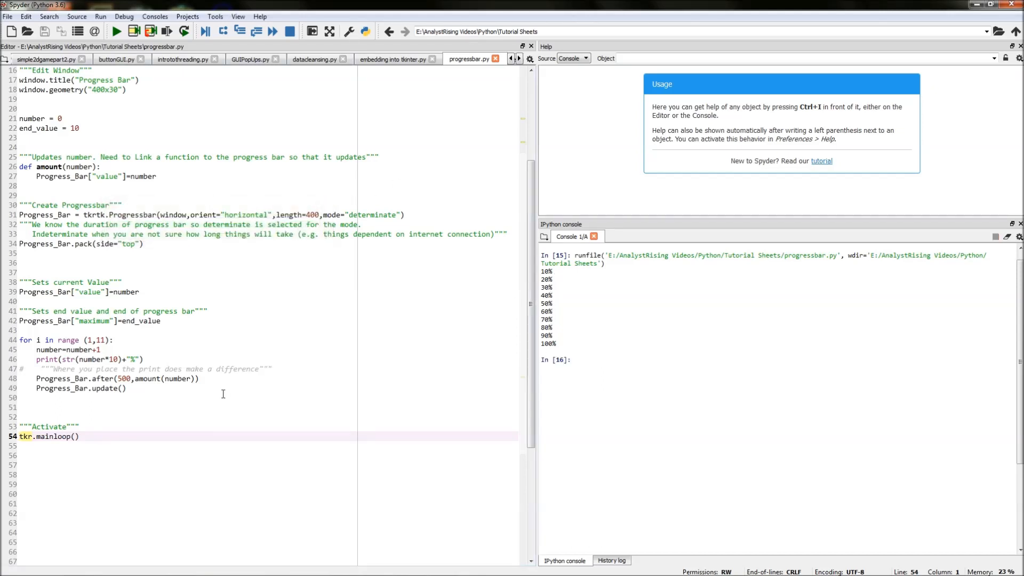
left_click(116, 31)
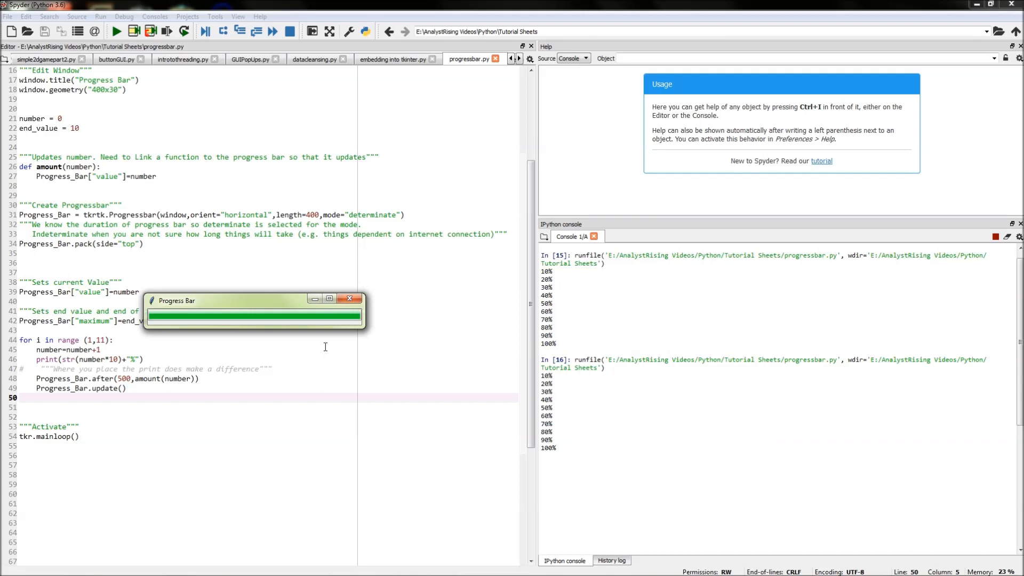
left_click(350, 299)
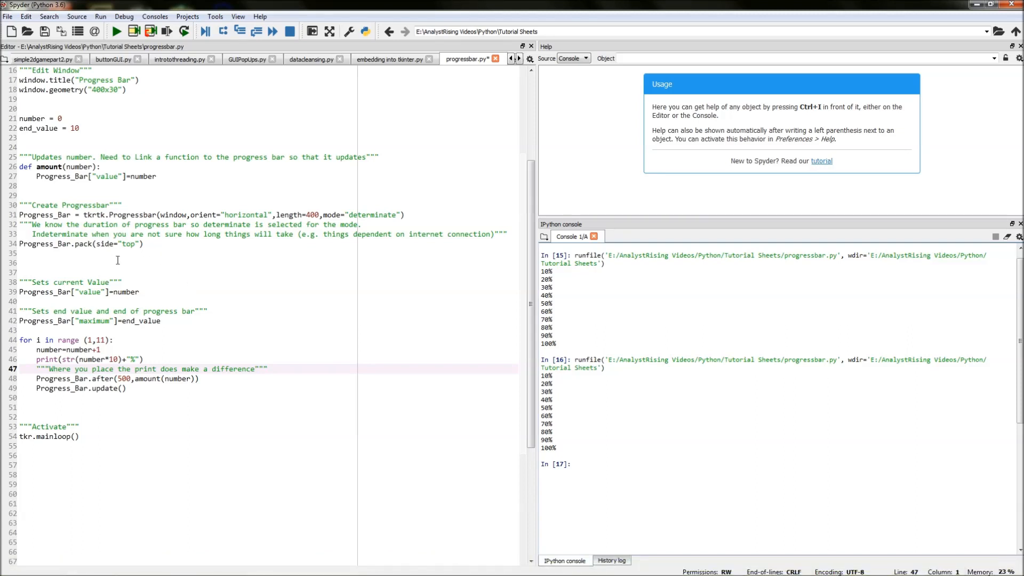
mouse_move(73, 370)
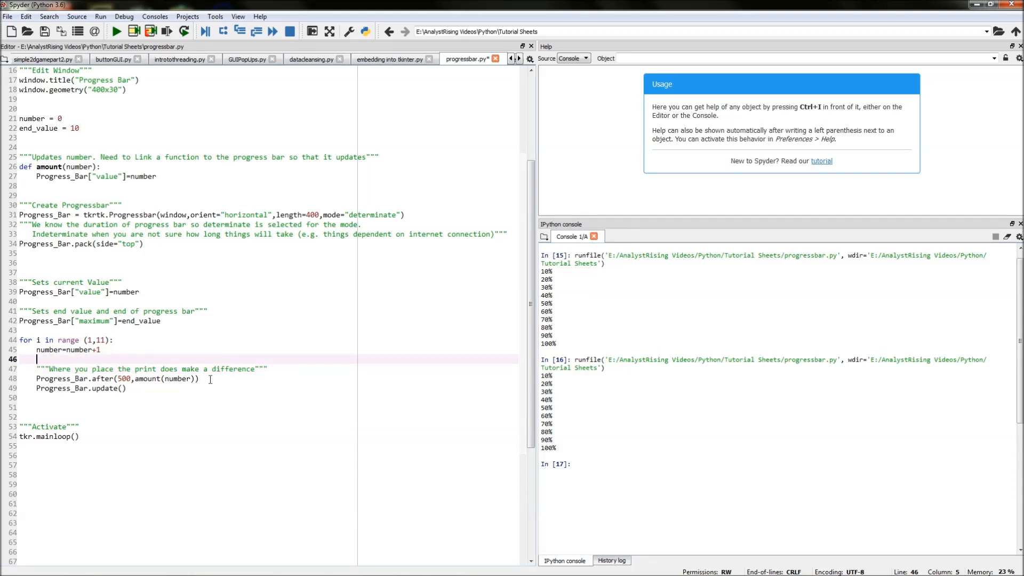
- Retype print(str(number*10)+"%") after Progress_Bar.after and rerun the script
type("print(str(number*10)+\"%\")")
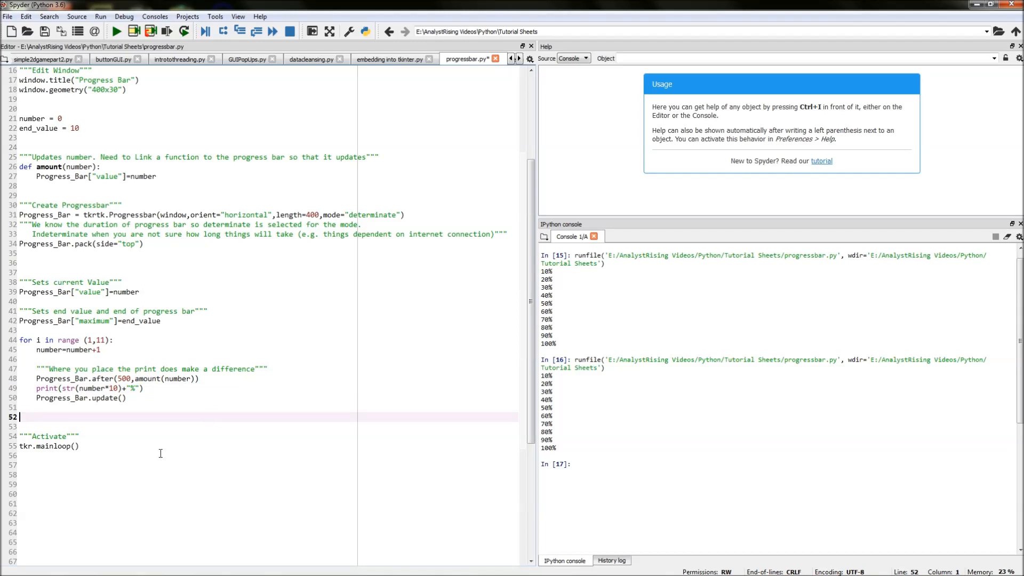
left_click(116, 31)
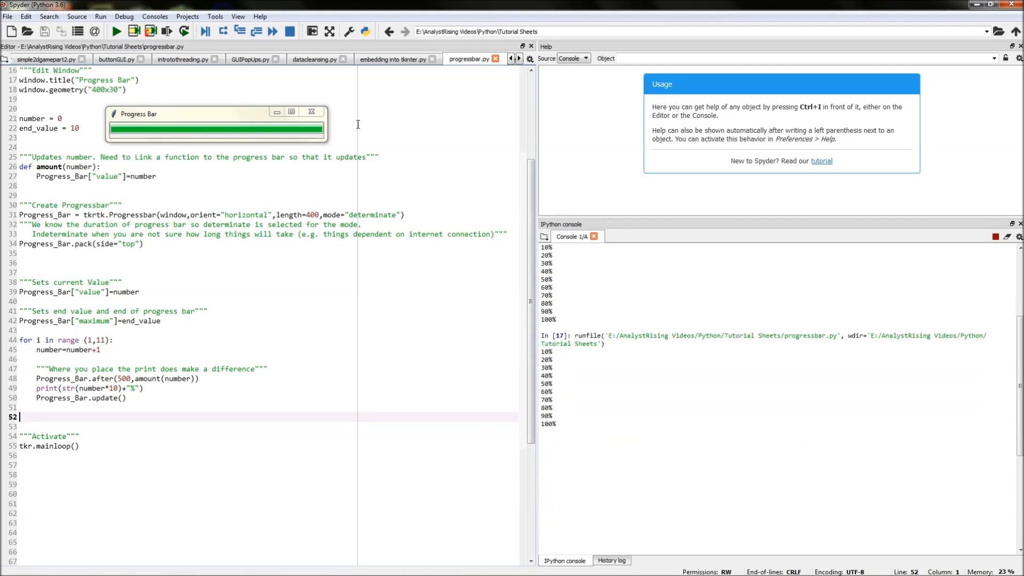
mouse_move(565, 385)
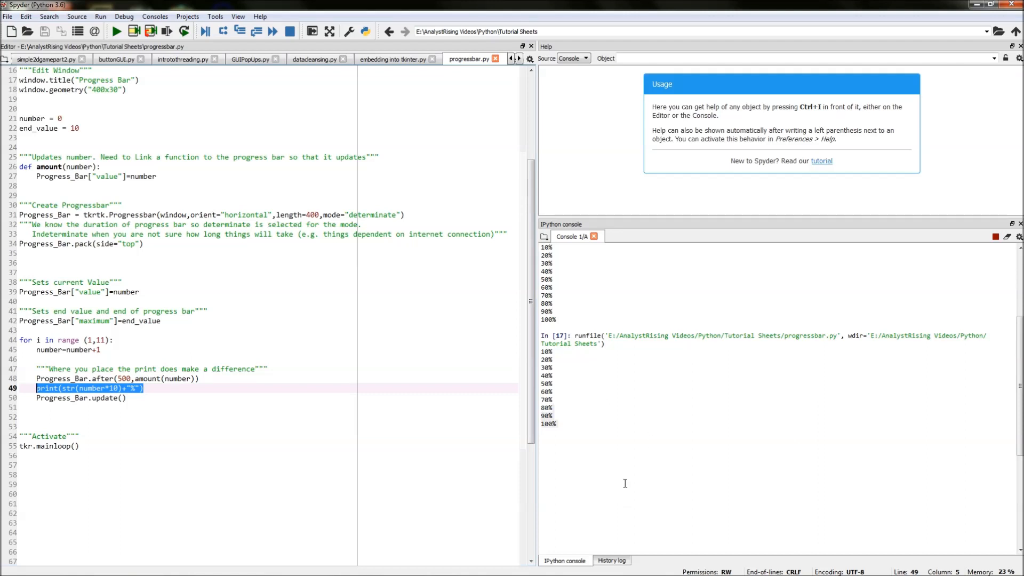
mouse_move(111, 259)
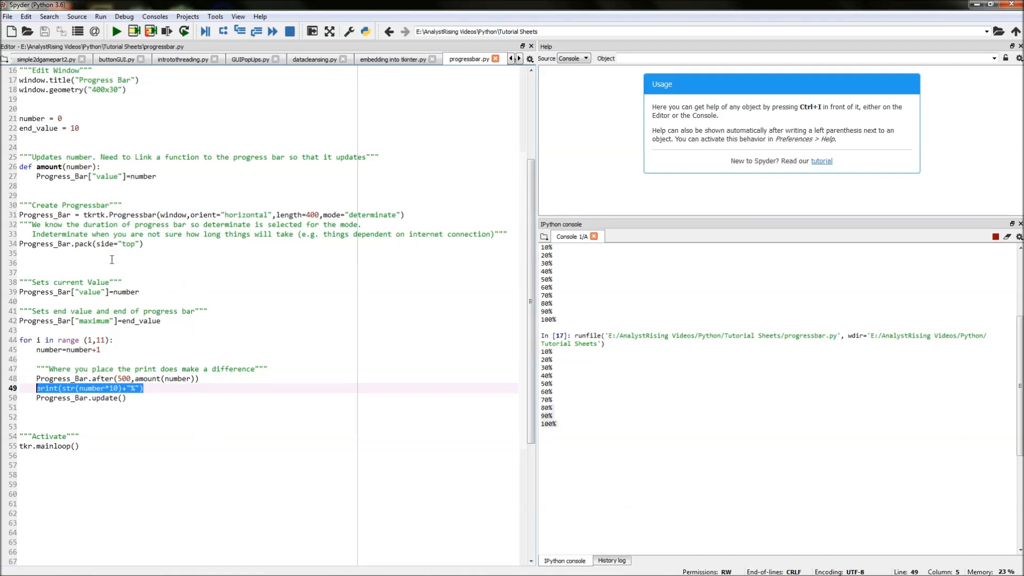
- Delete the print below after() and retype print(str(number*10)+"%") after number=number+1
key("Delete")
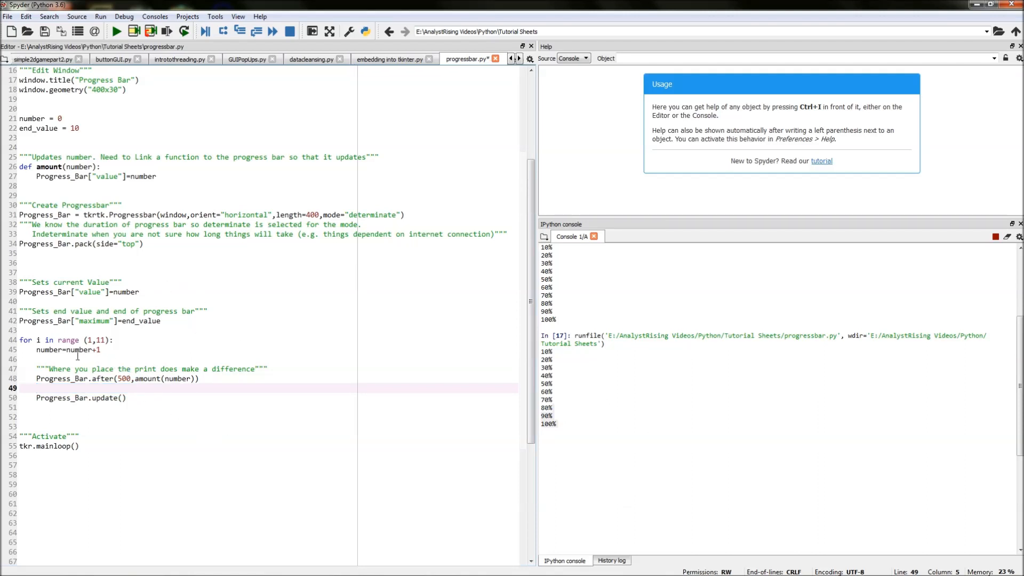
left_click(39, 357)
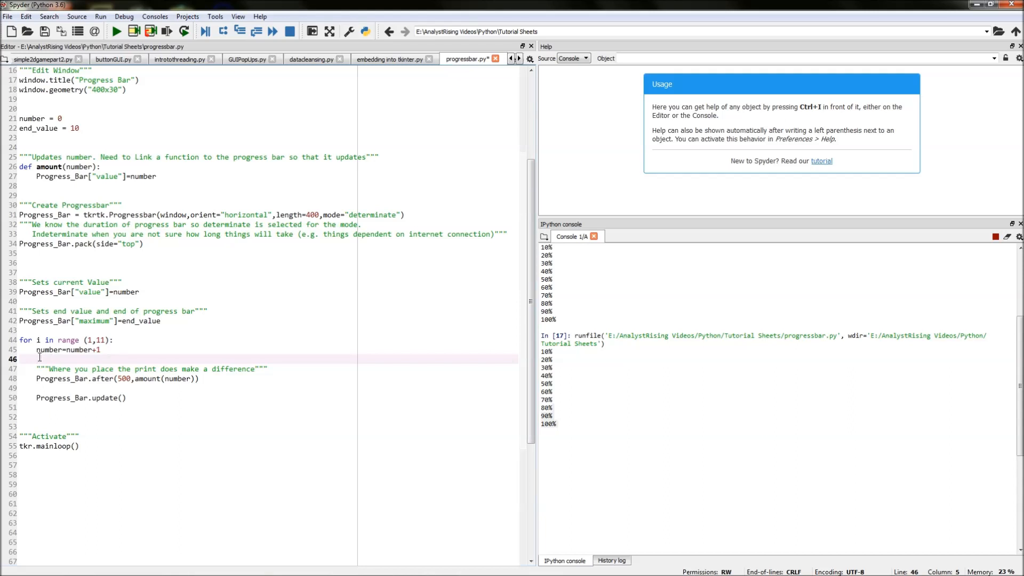
type("print(str(number*10)+\"%\")")
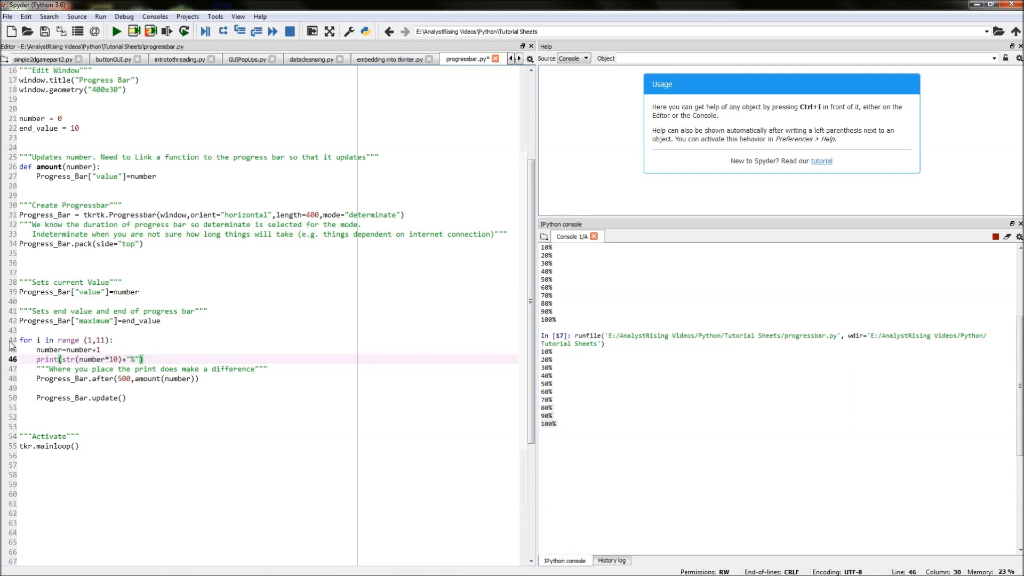
left_click(43, 416)
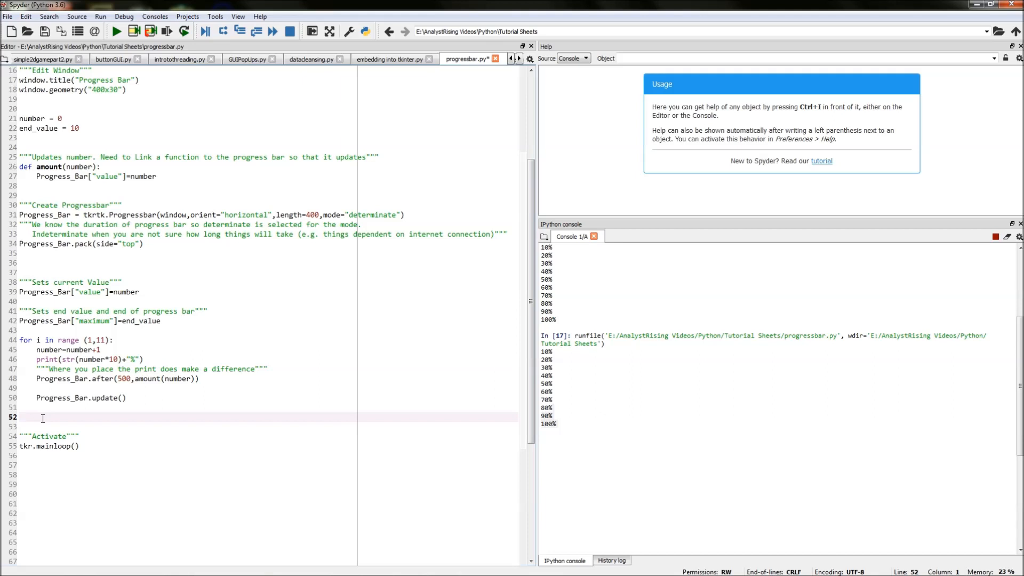